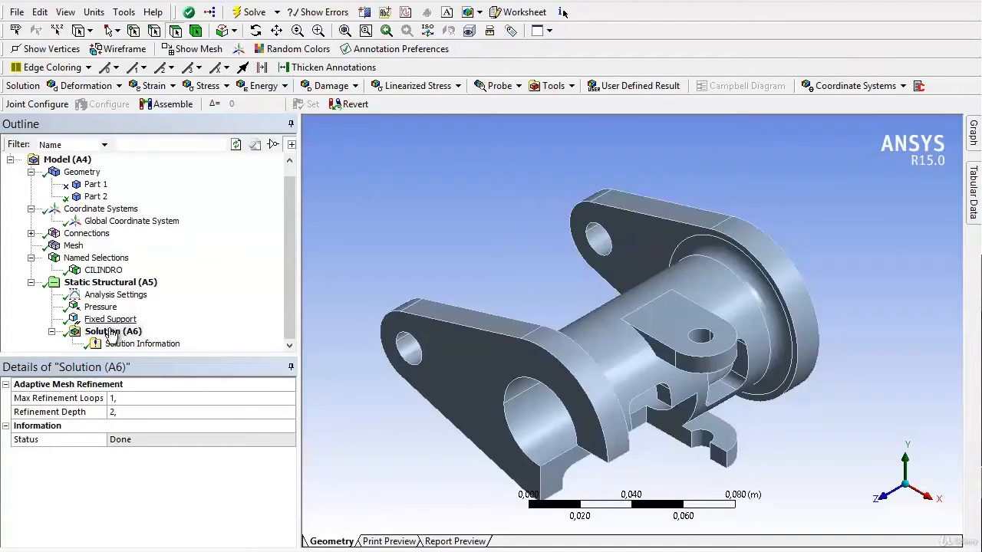
# Insert a Total Deformation result under Solution scoped to all bodies, after browsing strain and stress options
pyautogui.click(114, 331)
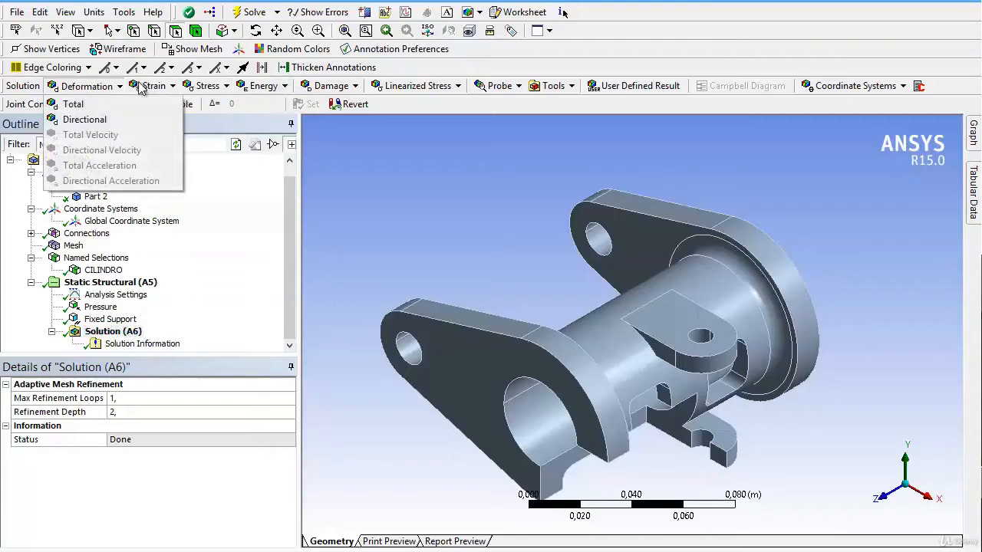
pyautogui.click(157, 86)
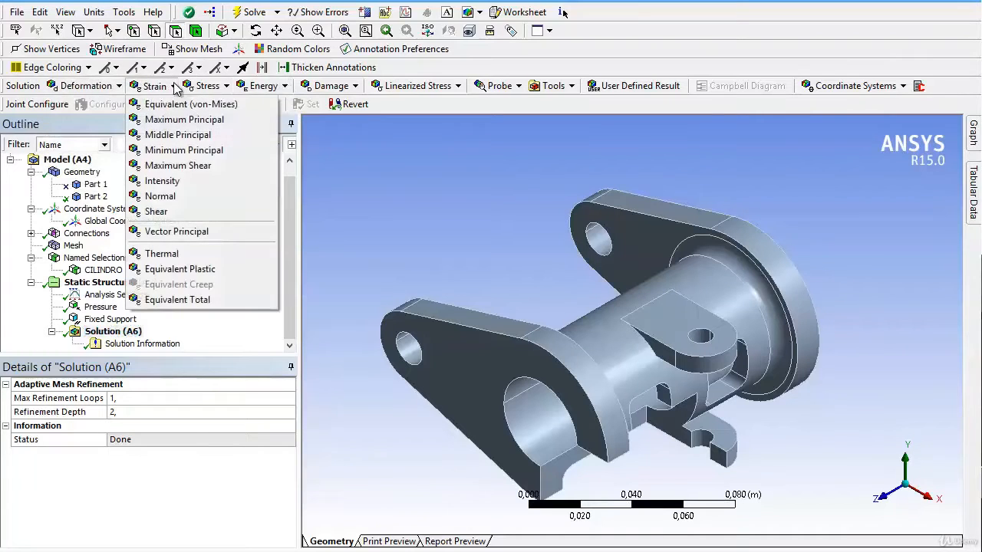
pyautogui.moveTo(191, 104)
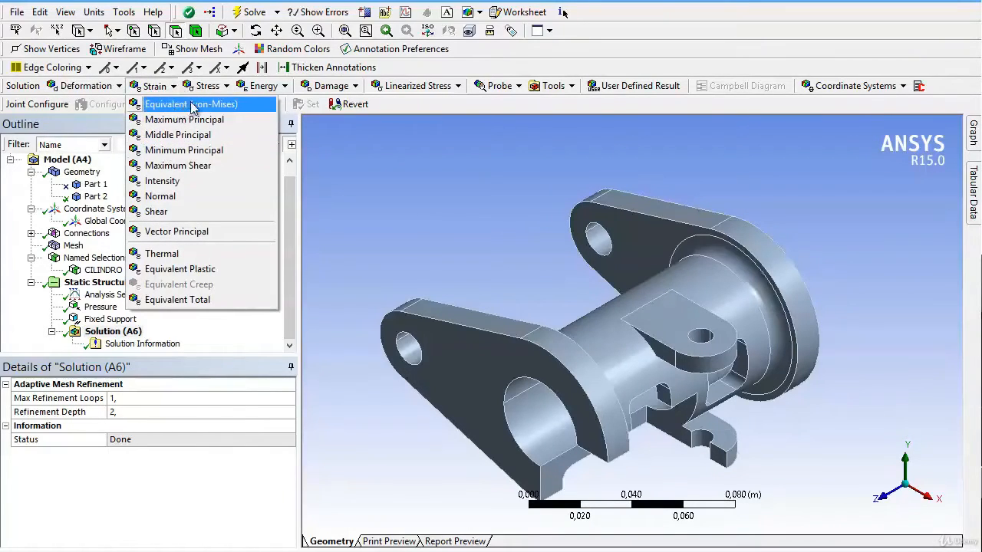
pyautogui.click(206, 86)
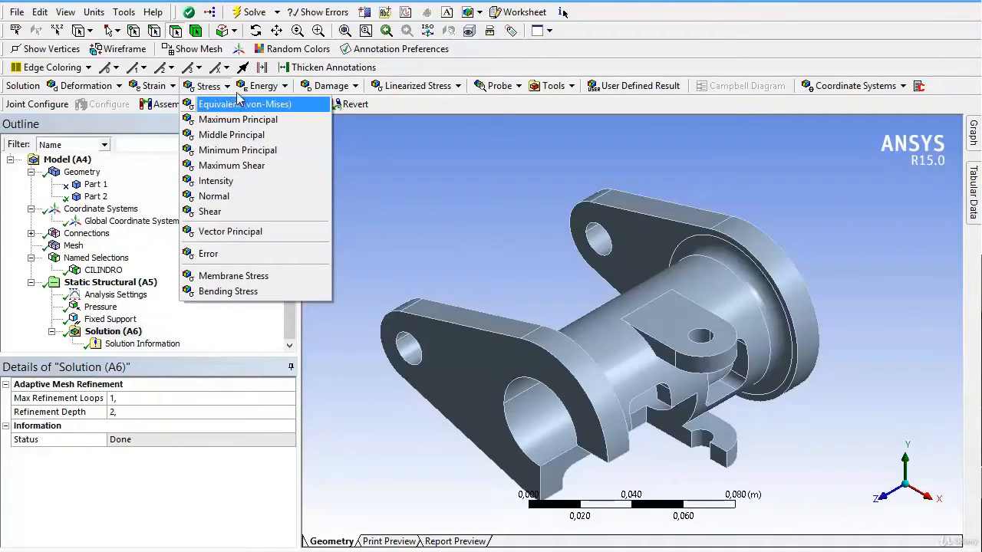
pyautogui.moveTo(546, 92)
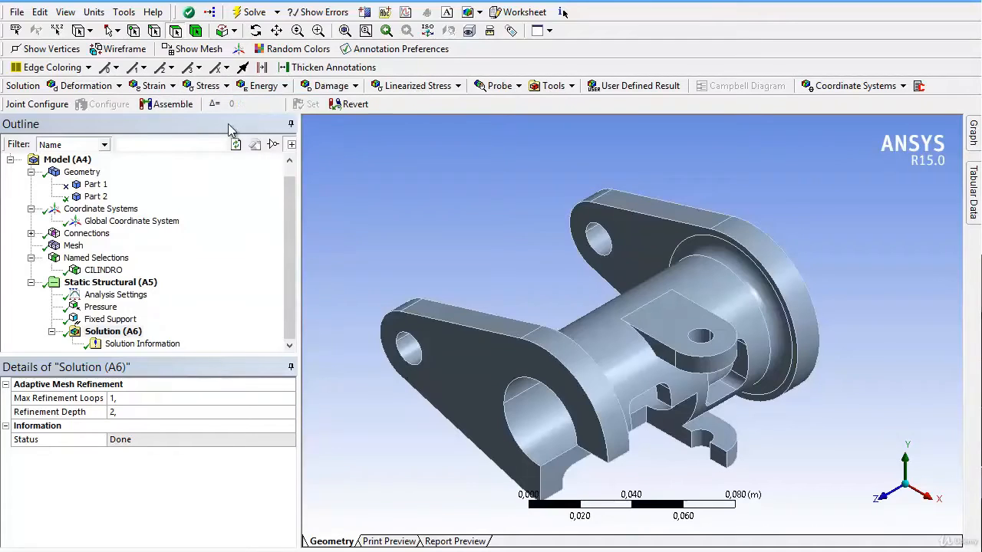
pyautogui.click(86, 86)
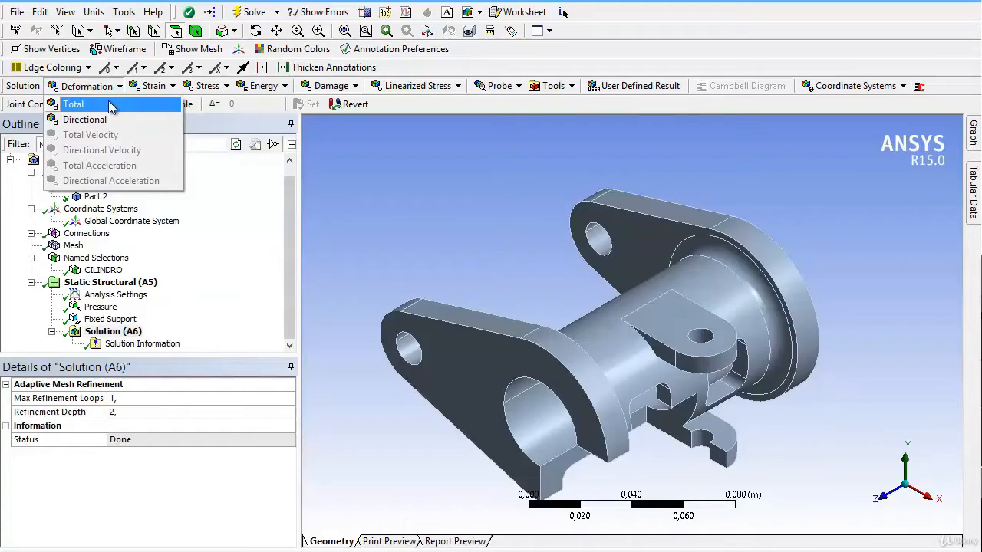
pyautogui.moveTo(119, 120)
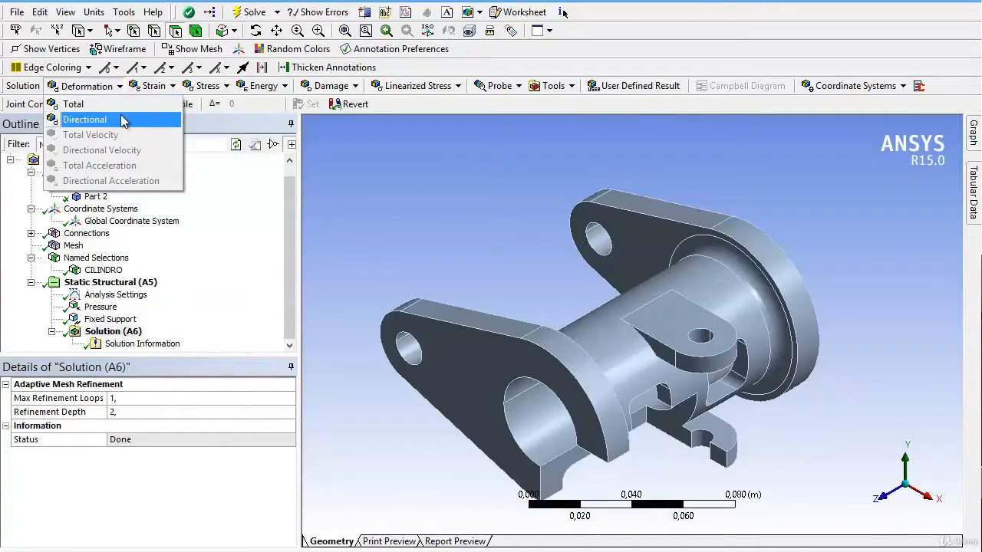
pyautogui.moveTo(102, 150)
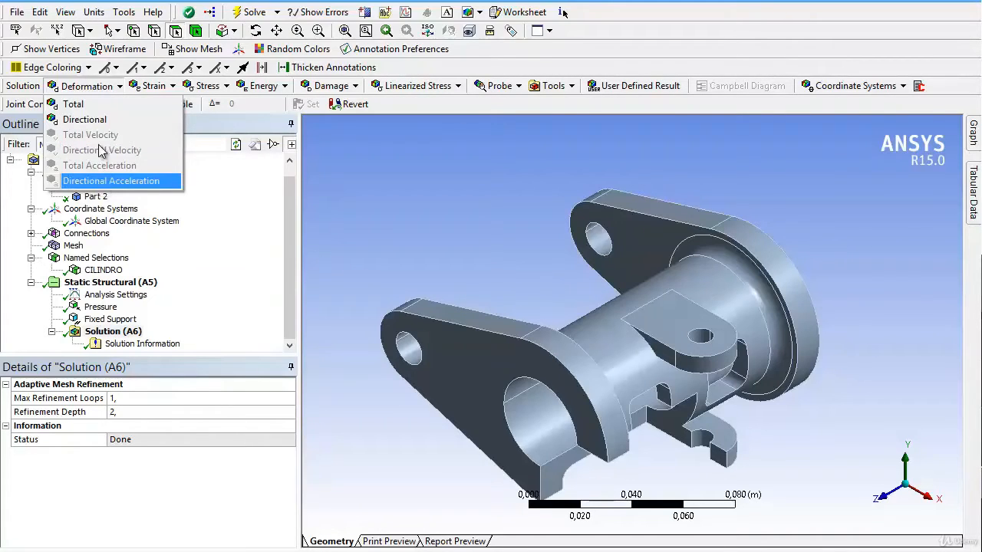
pyautogui.moveTo(100, 166)
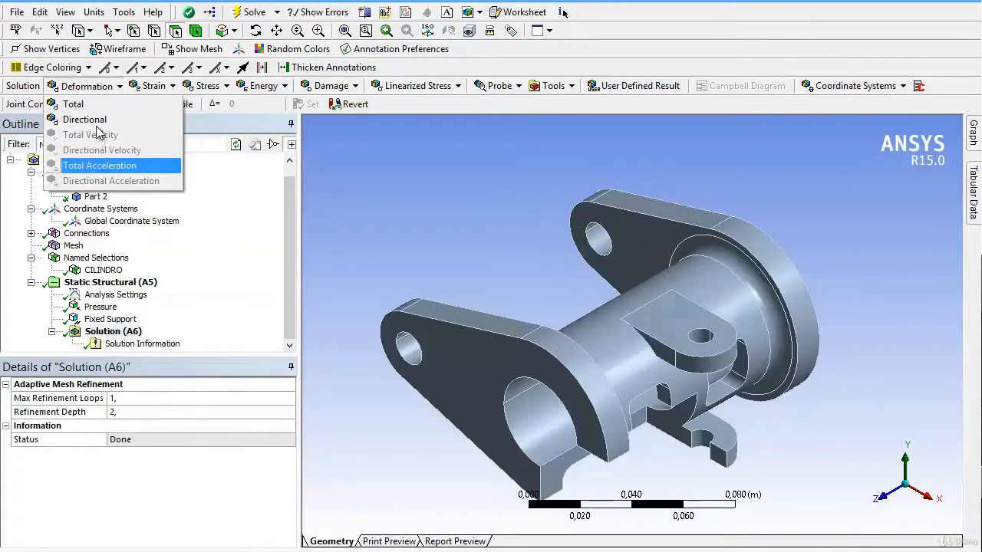
pyautogui.moveTo(91, 135)
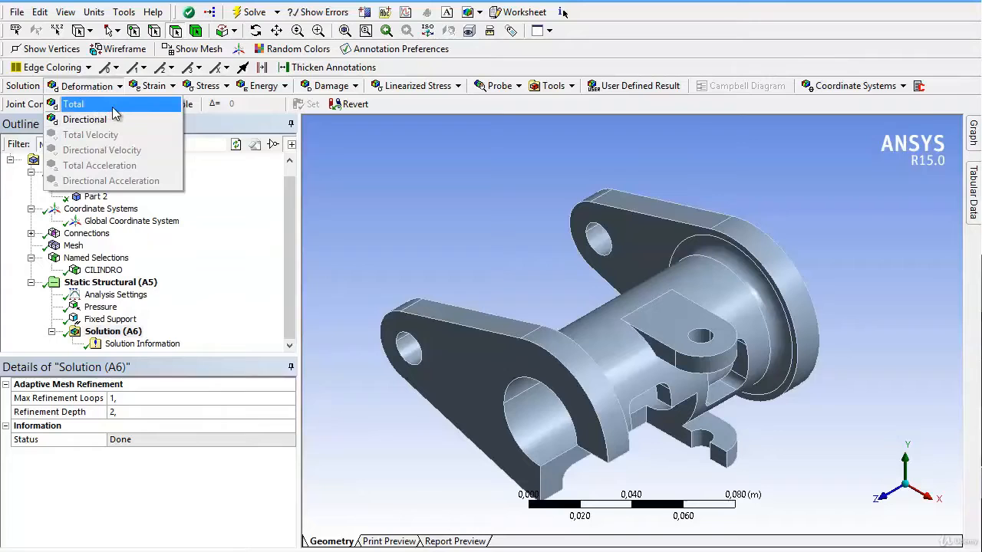
pyautogui.click(73, 104)
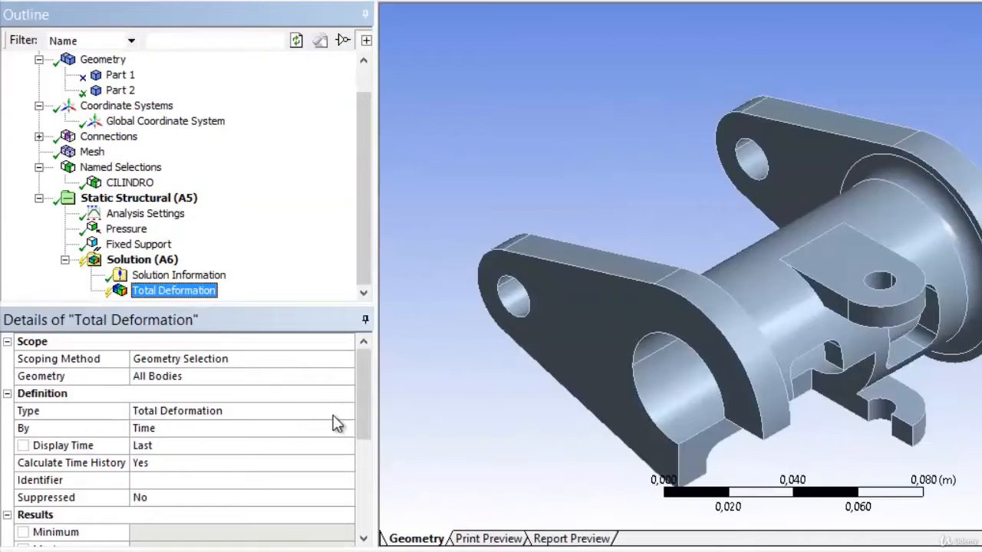
pyautogui.click(243, 411)
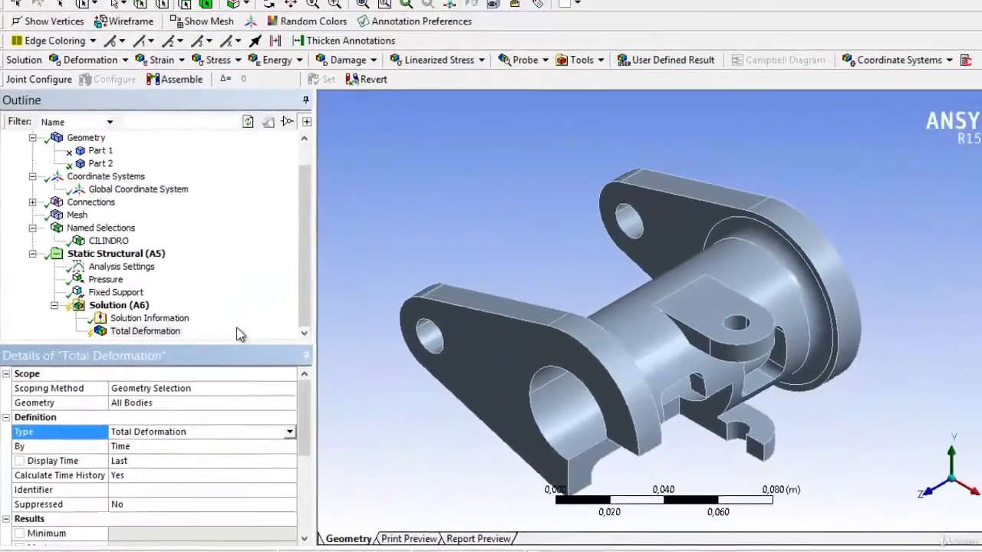
# Solve the analysis and show the Total Deformation contour peaking at 1.8946e-7 m
pyautogui.click(254, 9)
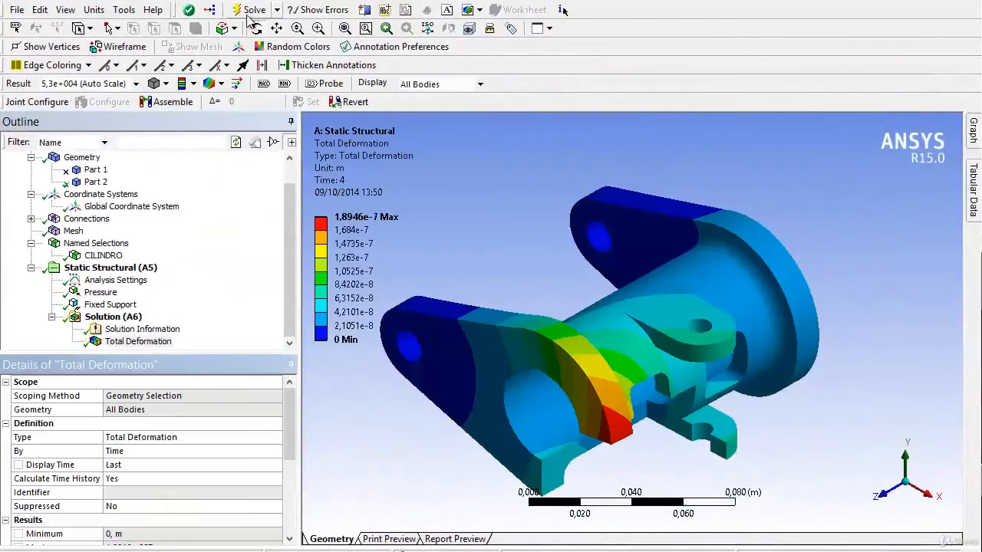
pyautogui.click(138, 341)
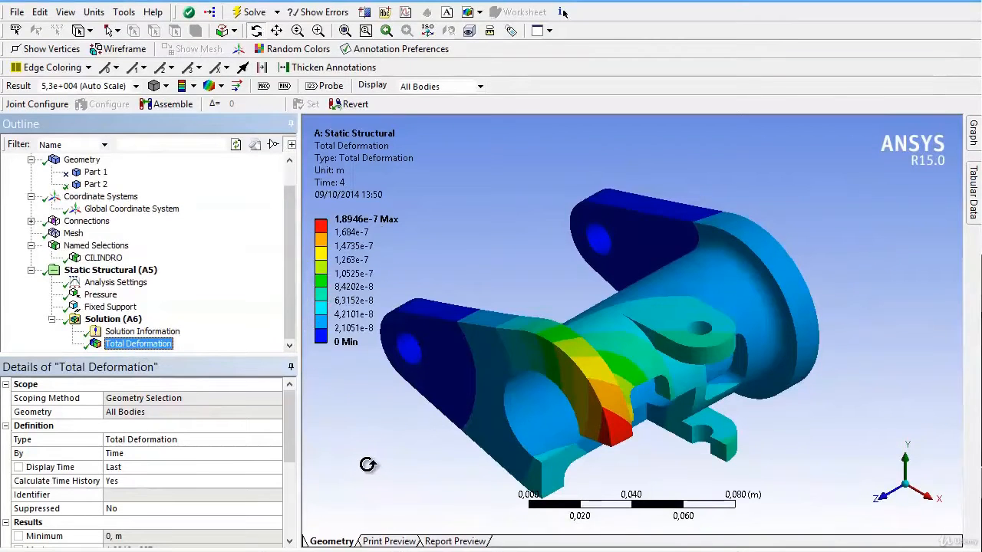
pyautogui.moveTo(362, 451)
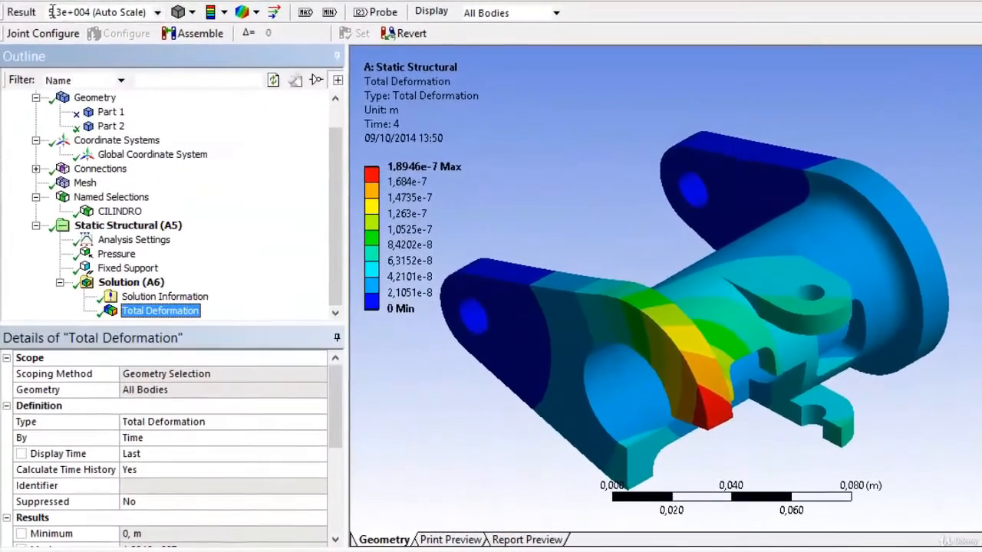
pyautogui.click(156, 12)
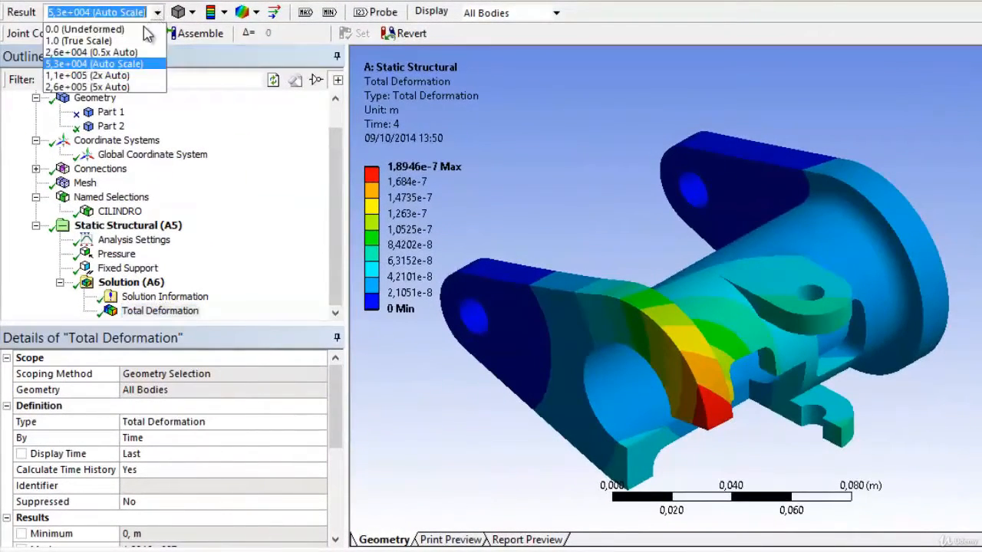
pyautogui.click(84, 40)
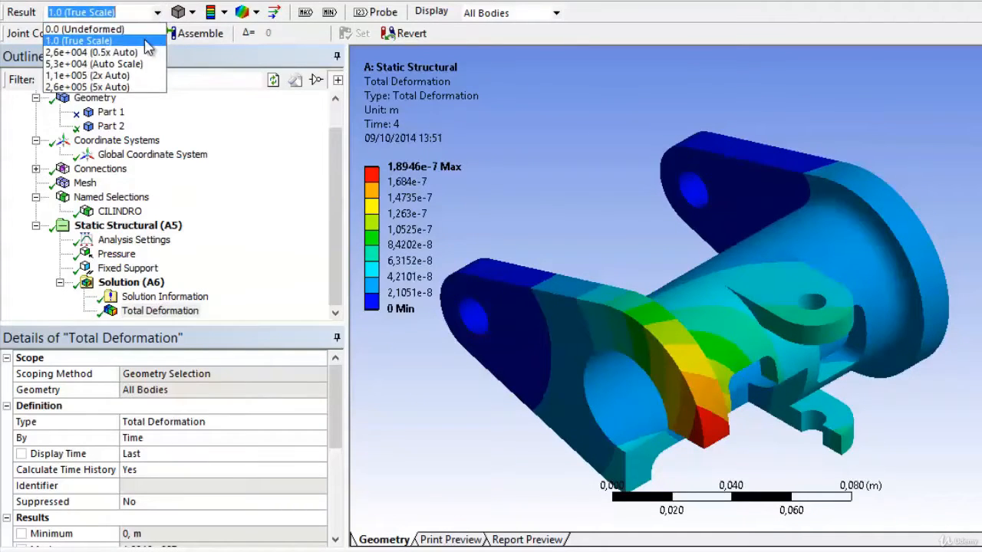
pyautogui.click(86, 85)
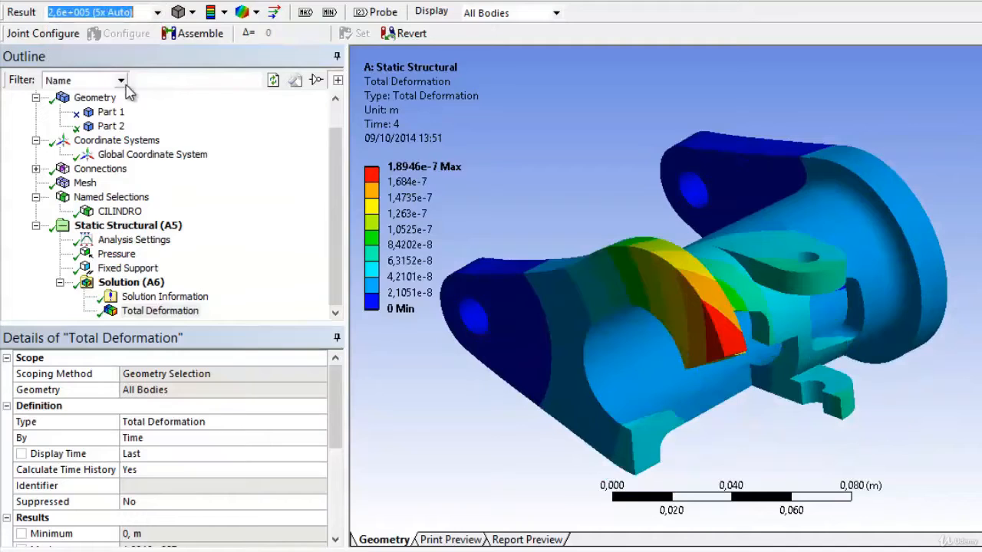
pyautogui.click(157, 12)
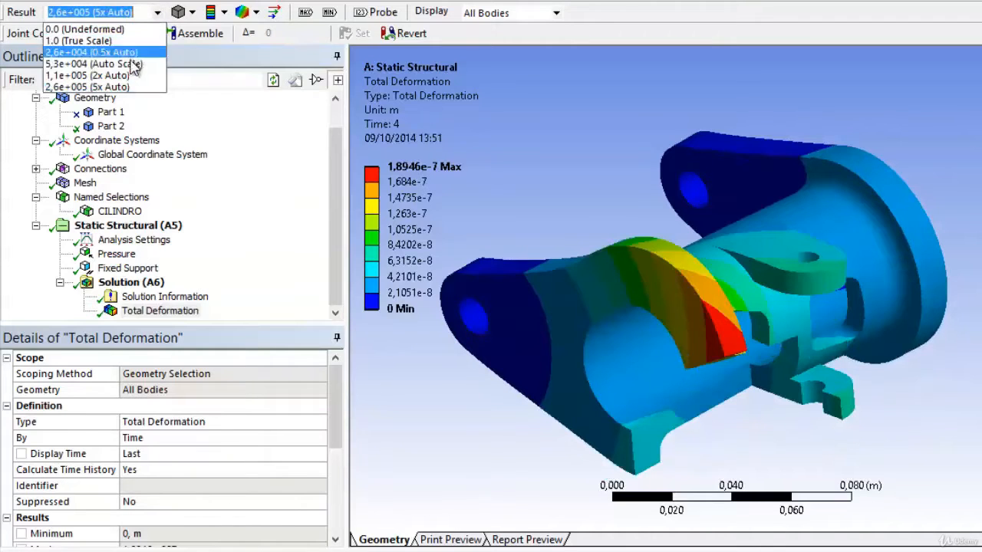
pyautogui.click(92, 65)
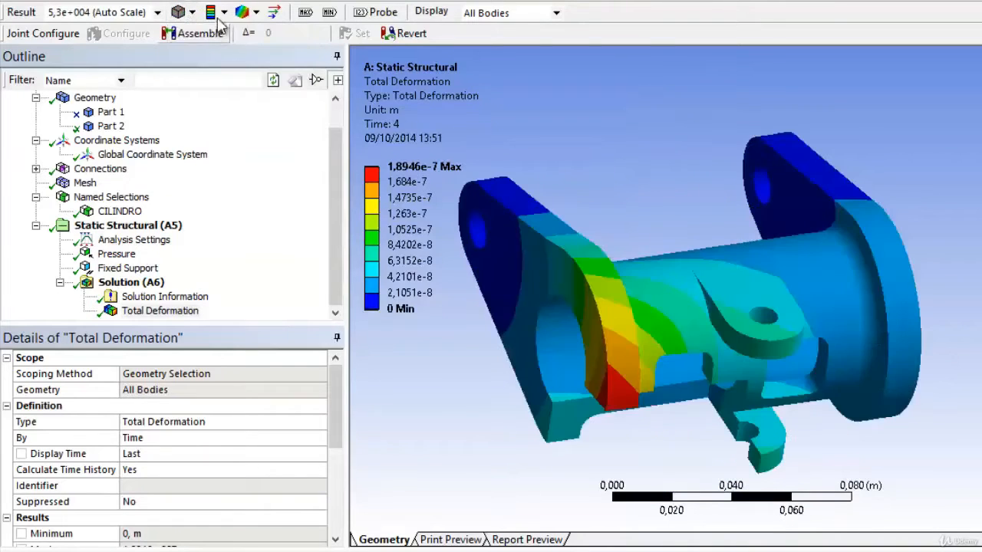
# Switch the deformation plot to smooth contours, orbit the bracket, then display it as isolines
pyautogui.click(212, 12)
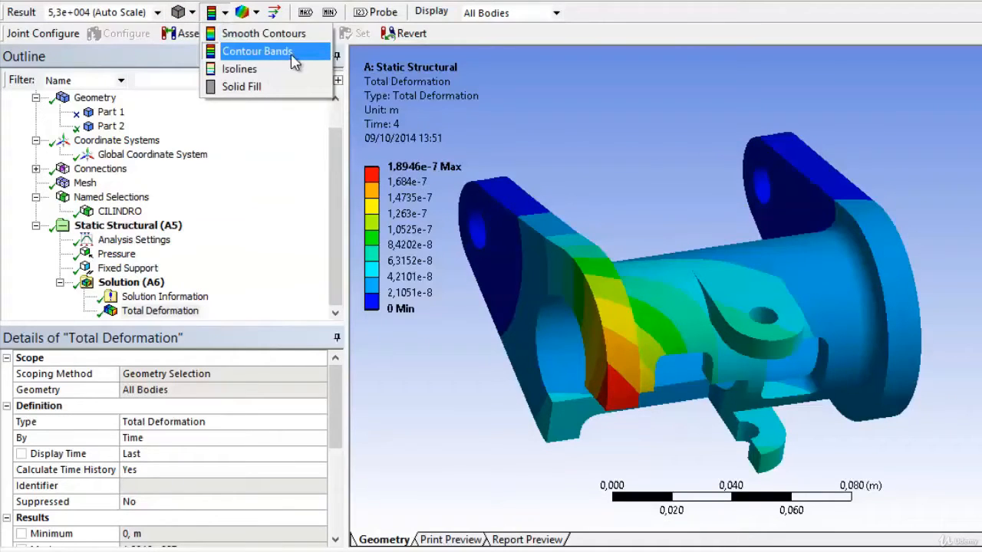
pyautogui.moveTo(299, 62)
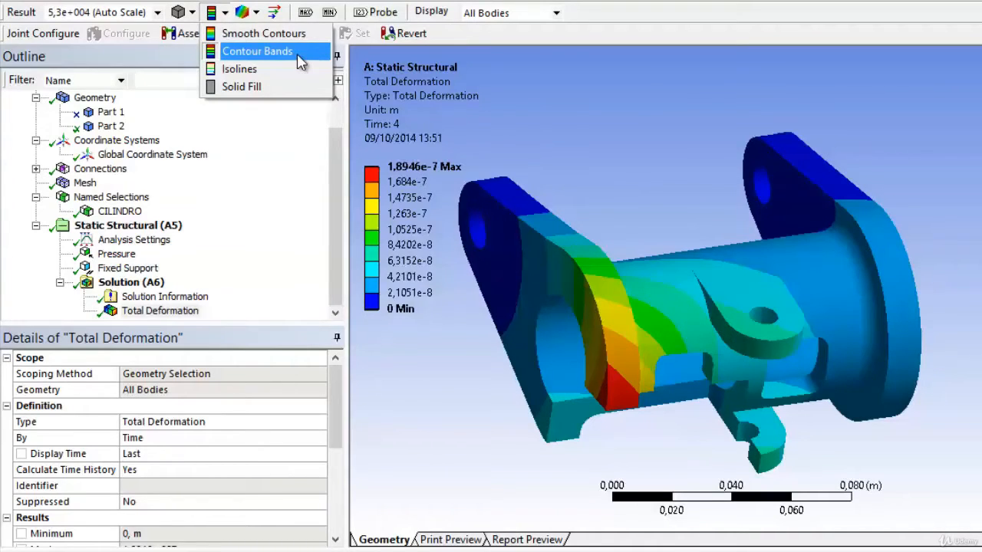
pyautogui.moveTo(264, 33)
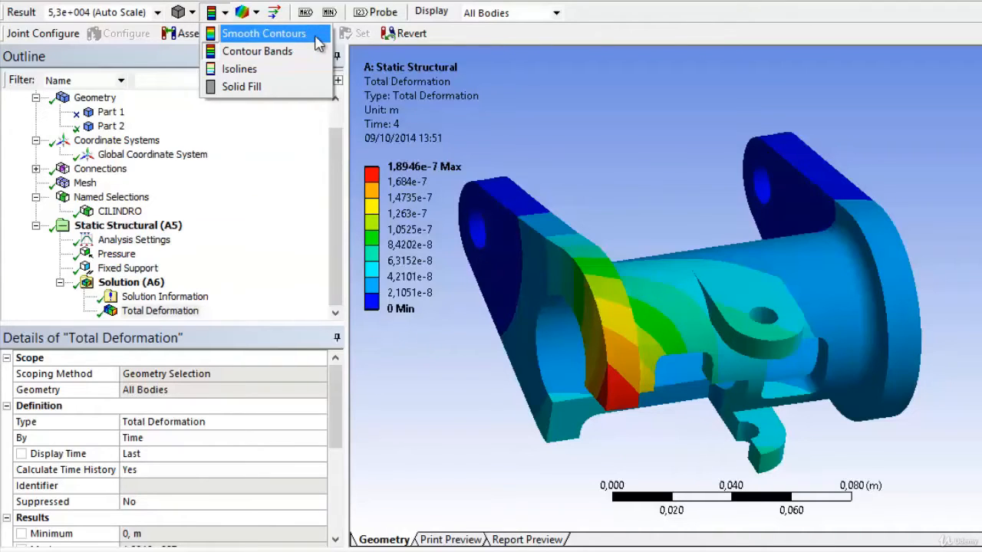
pyautogui.click(264, 34)
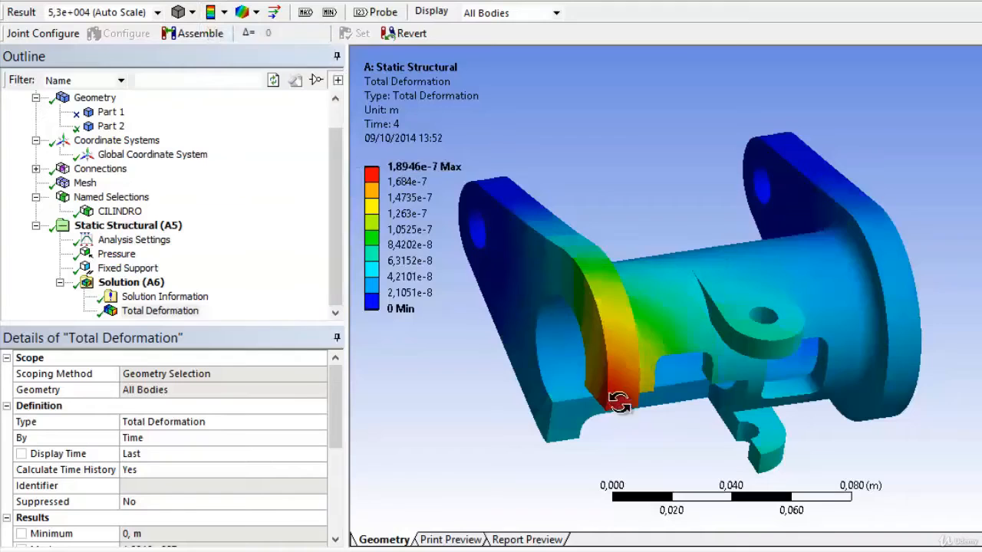
pyautogui.moveTo(620, 402); pyautogui.dragTo(707, 424)
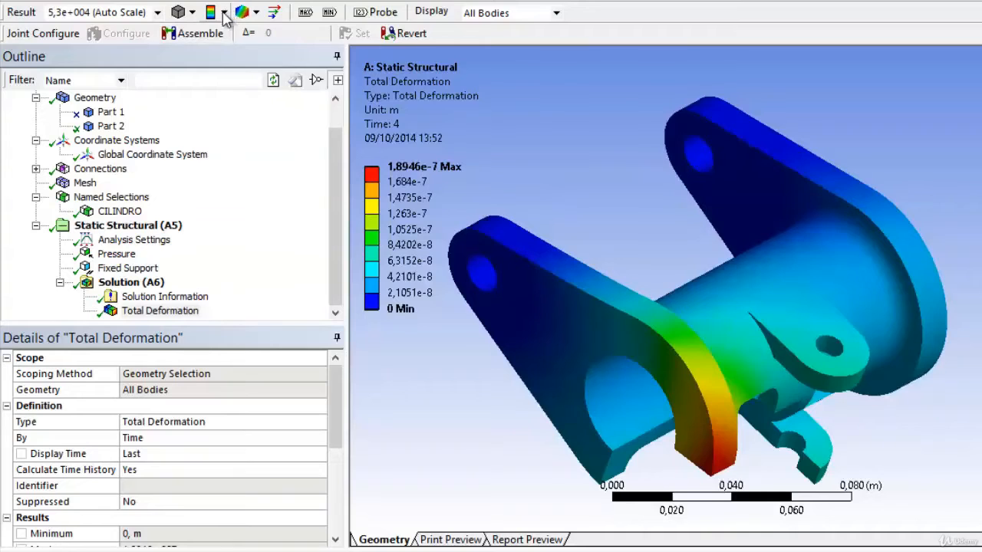
pyautogui.click(224, 12)
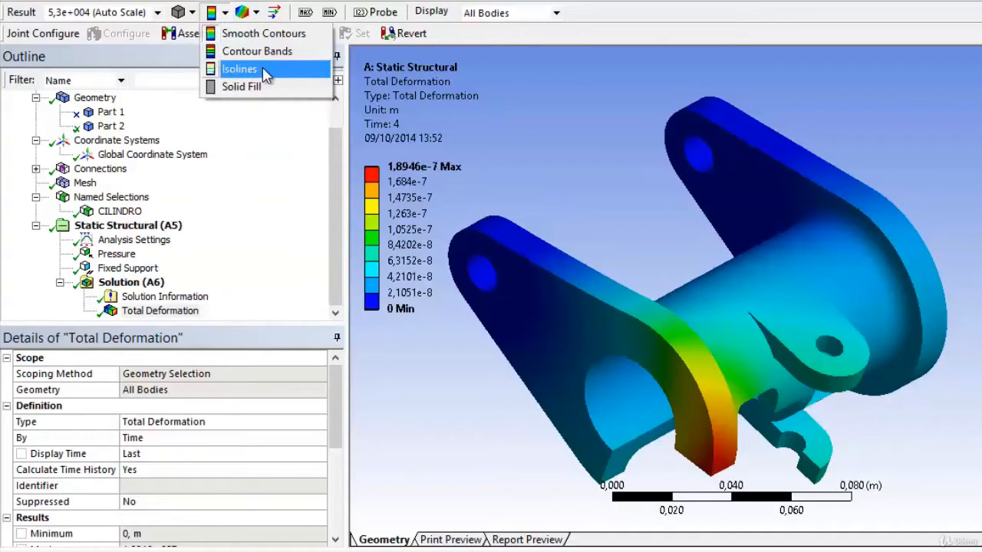
pyautogui.click(240, 69)
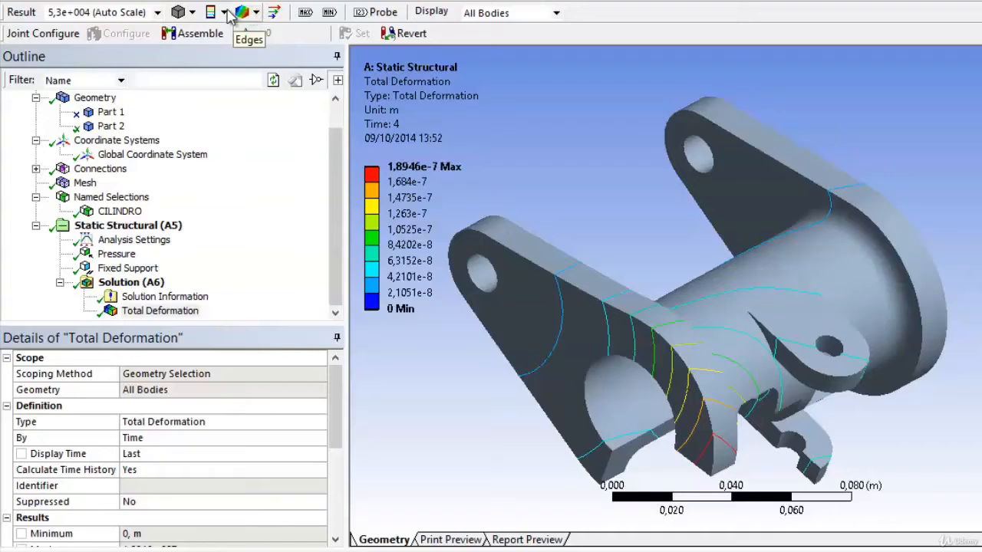
# Return to filled contours, show deformation as vector arrows, shrink them and change their distribution
pyautogui.click(227, 12)
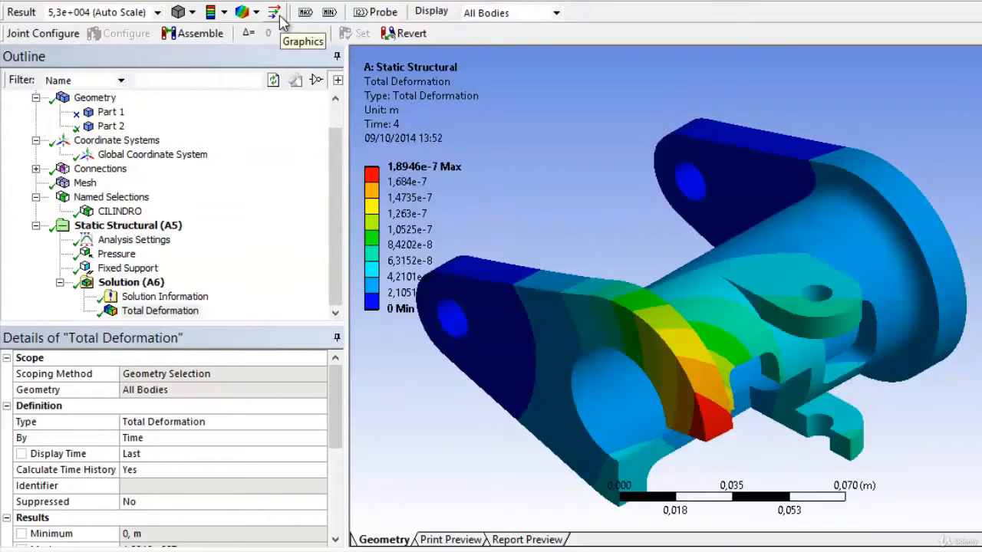
pyautogui.moveTo(432, 218)
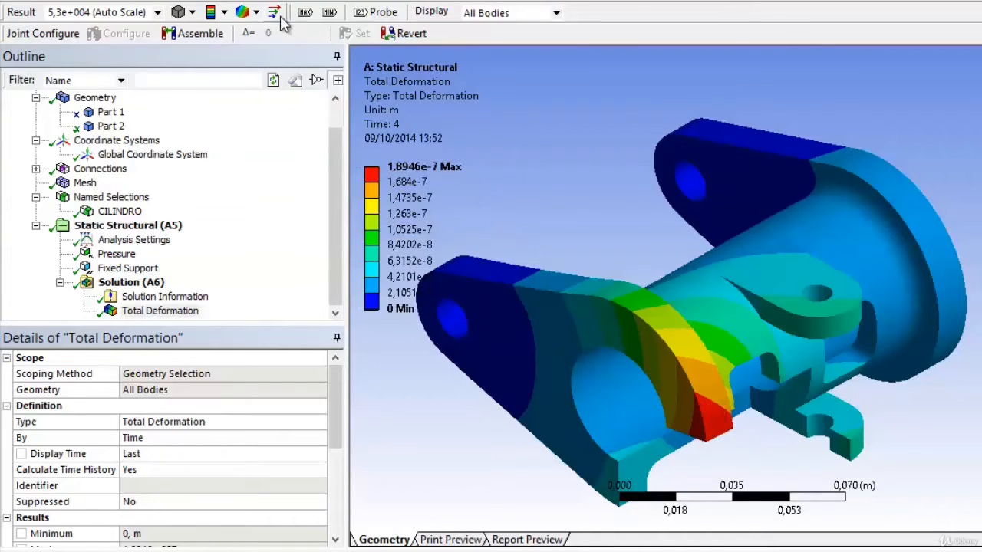
pyautogui.click(273, 12)
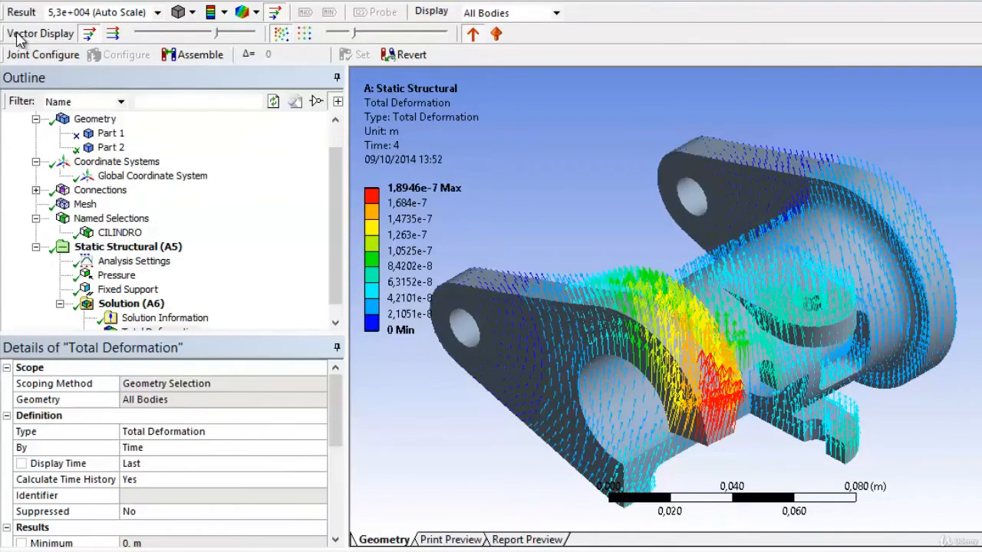
pyautogui.moveTo(218, 59)
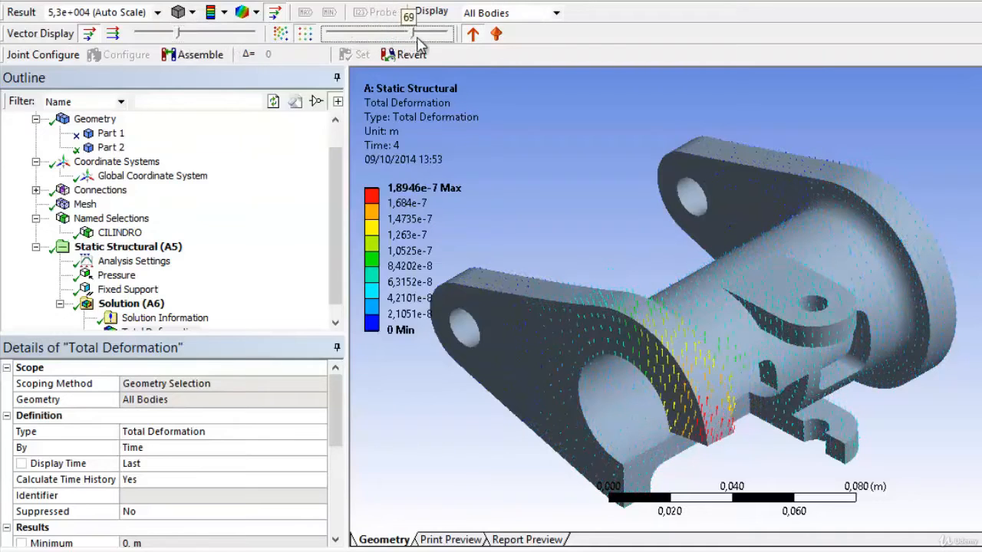
pyautogui.click(281, 34)
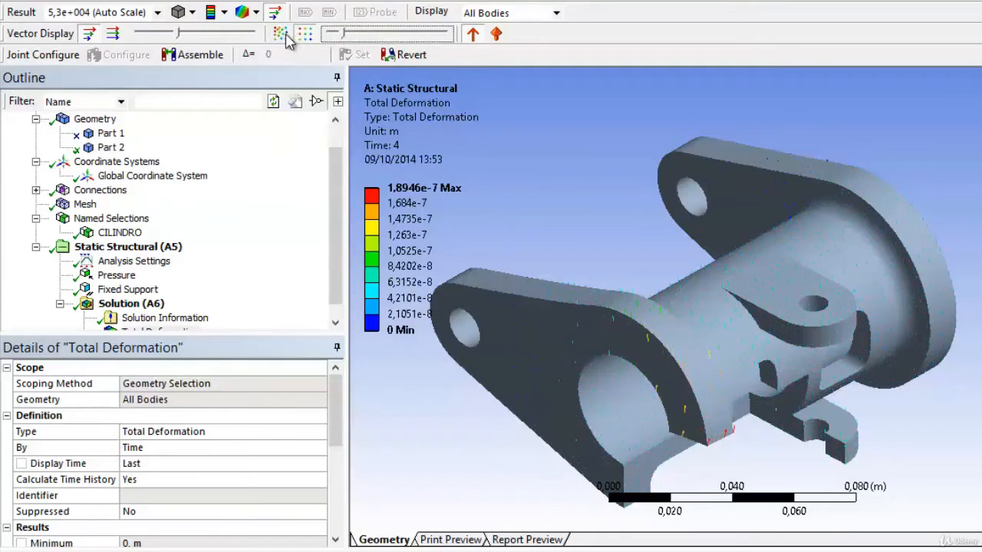
pyautogui.click(473, 33)
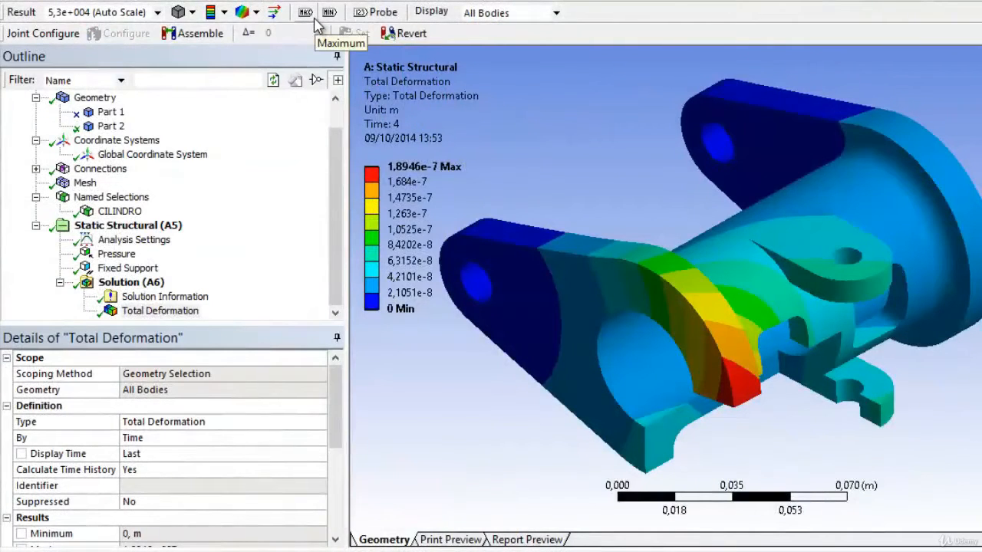
pyautogui.moveTo(172, 310)
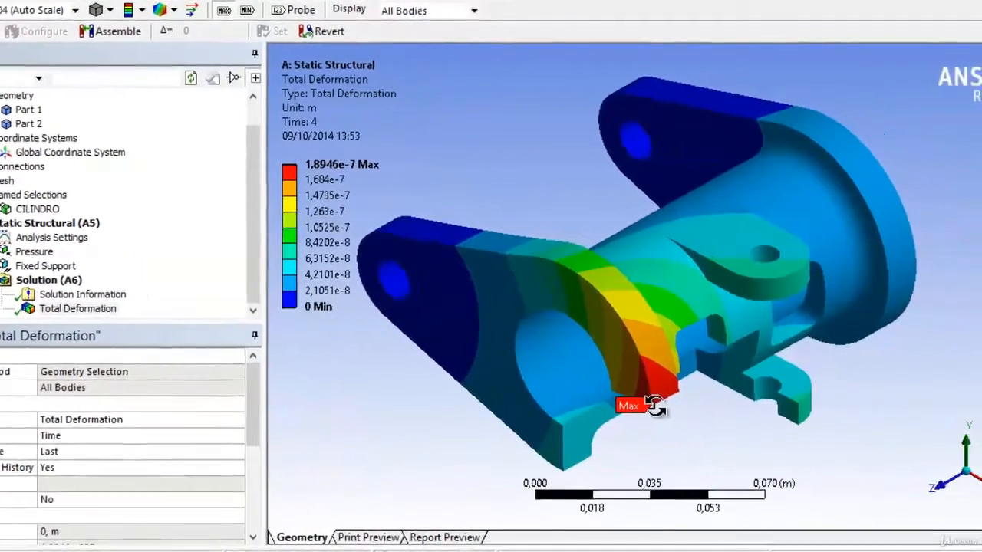
# Orbit the bracket and pick a point on it on the deformation contour
pyautogui.moveTo(657, 405); pyautogui.dragTo(571, 276)
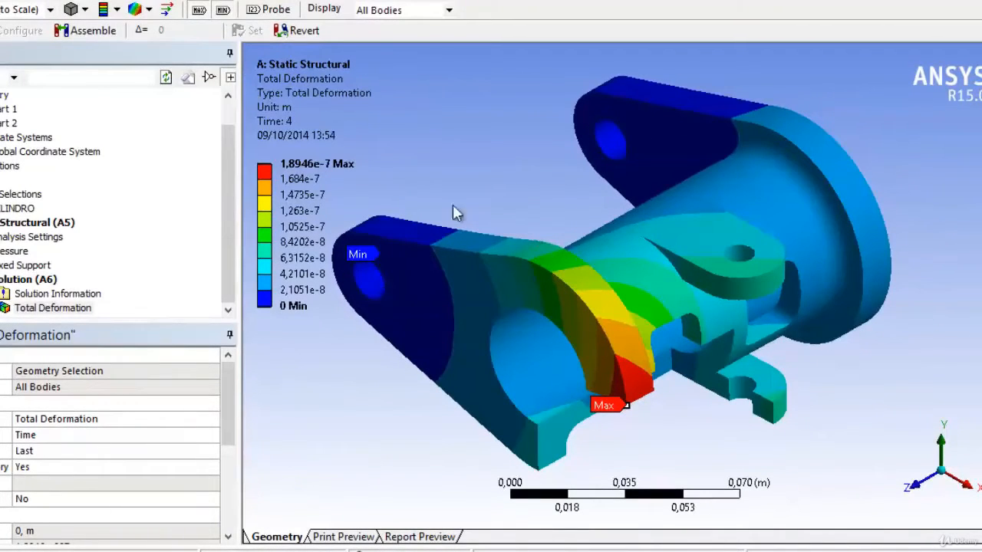
pyautogui.moveTo(307, 290)
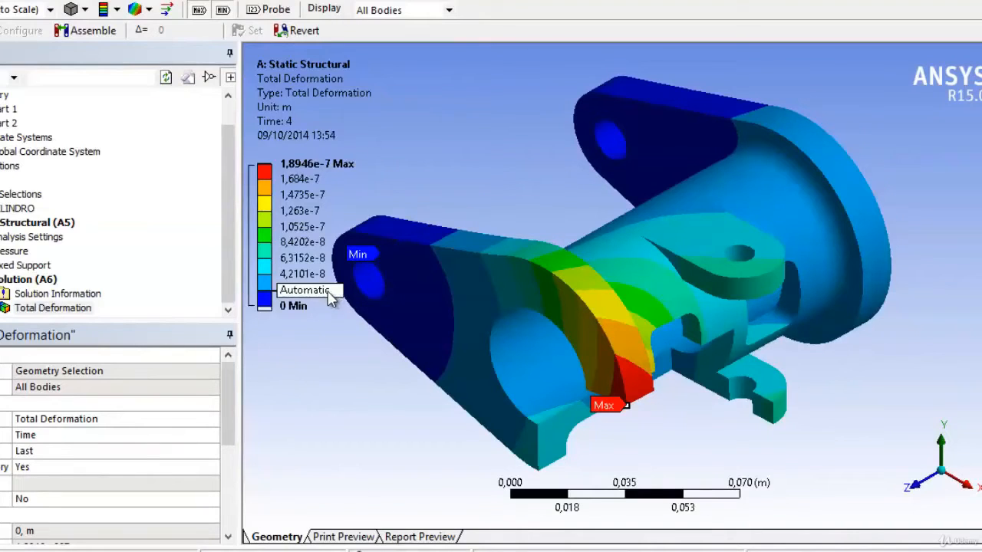
pyautogui.click(310, 290)
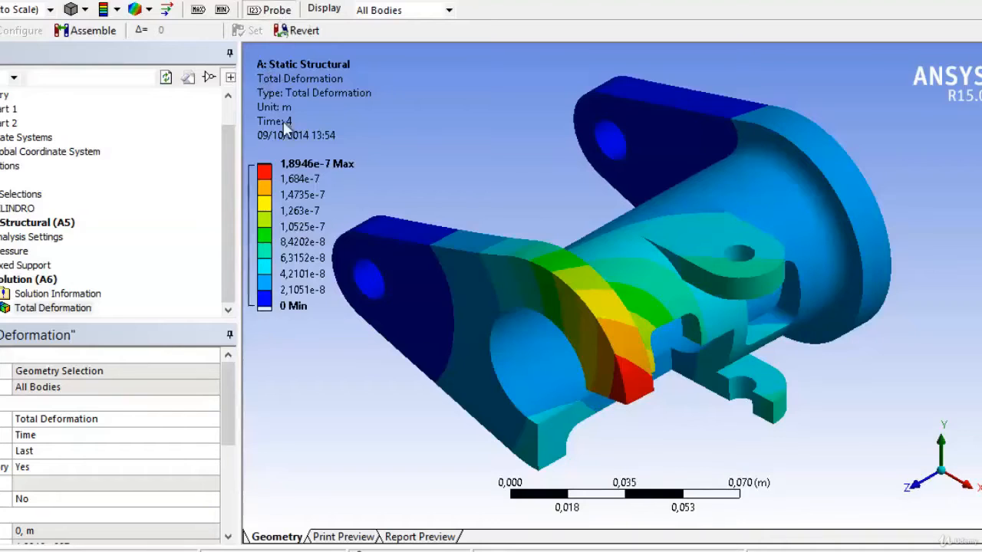
pyautogui.moveTo(663, 238)
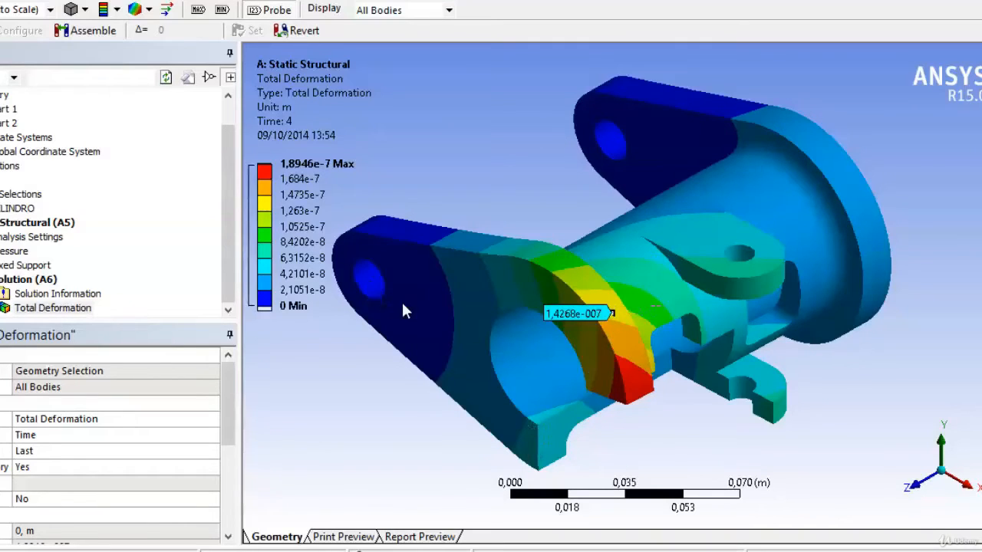
# Probe a deformation value of 1.4268e-7 m on the bracket
pyautogui.click(537, 343)
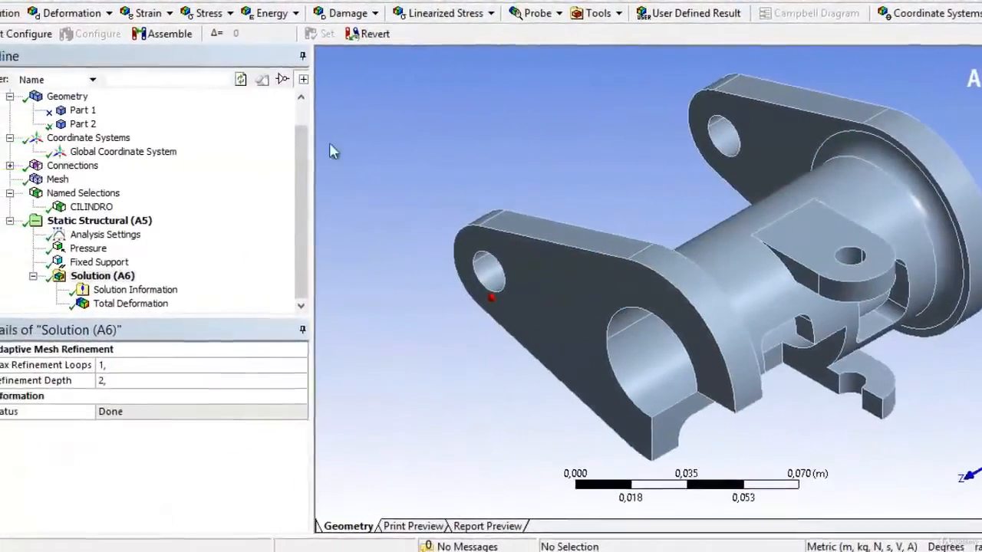
# Insert an Equivalent (von-Mises) Stress result scoped to all bodies
pyautogui.click(230, 12)
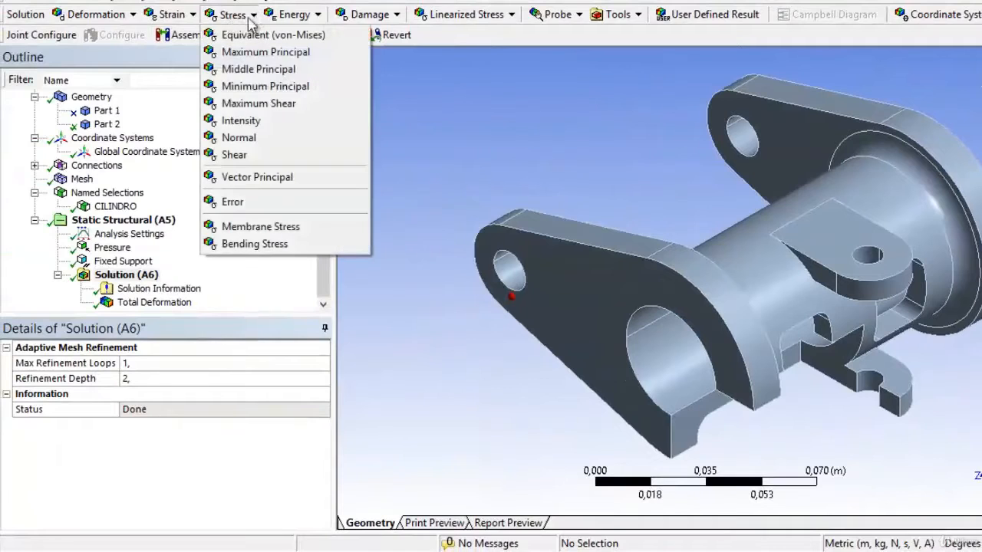
pyautogui.moveTo(273, 34)
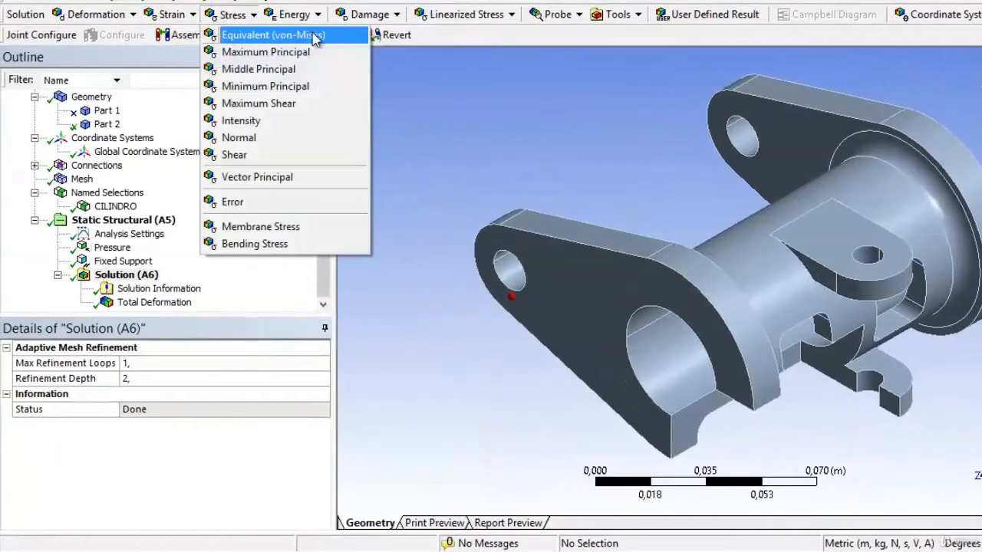
pyautogui.moveTo(322, 48)
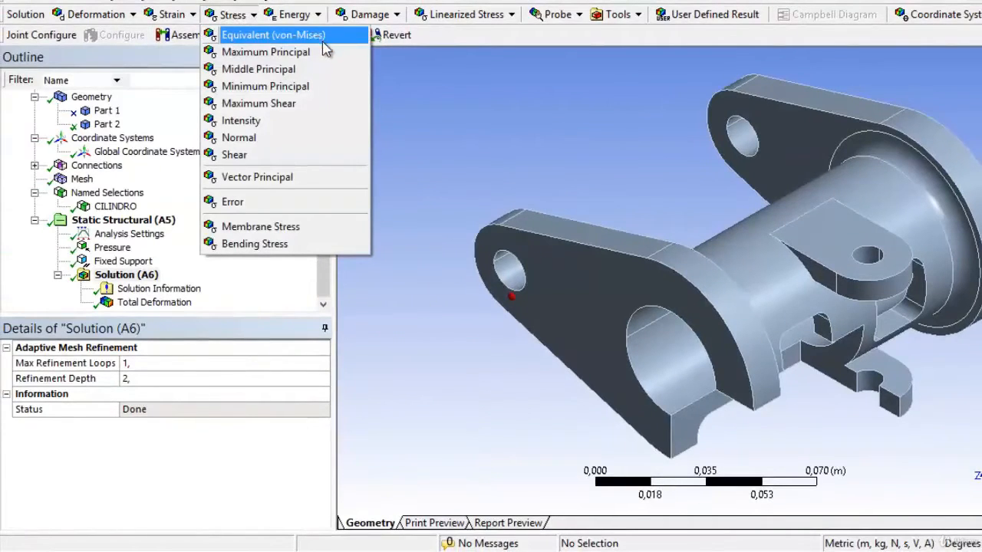
pyautogui.moveTo(353, 39)
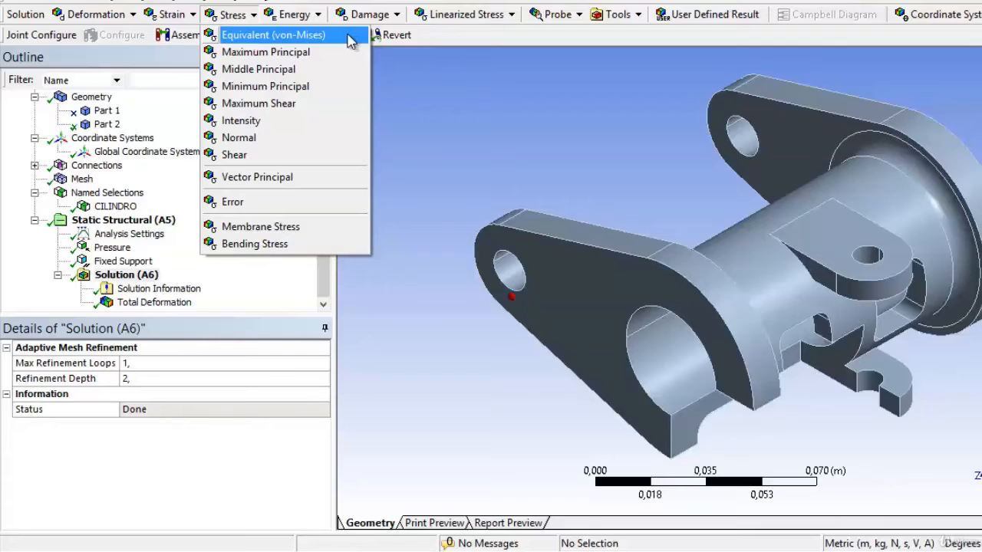
pyautogui.click(273, 34)
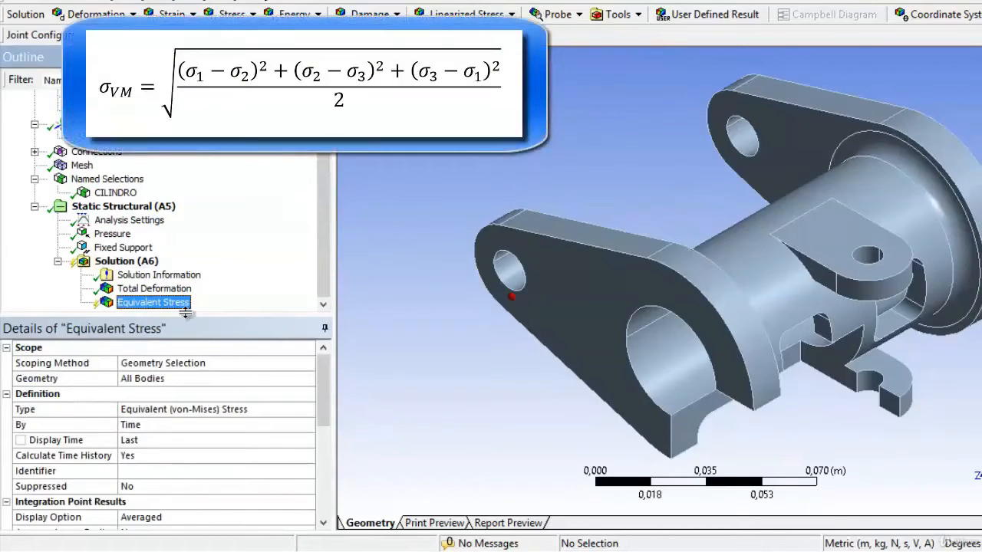
pyautogui.moveTo(399, 260)
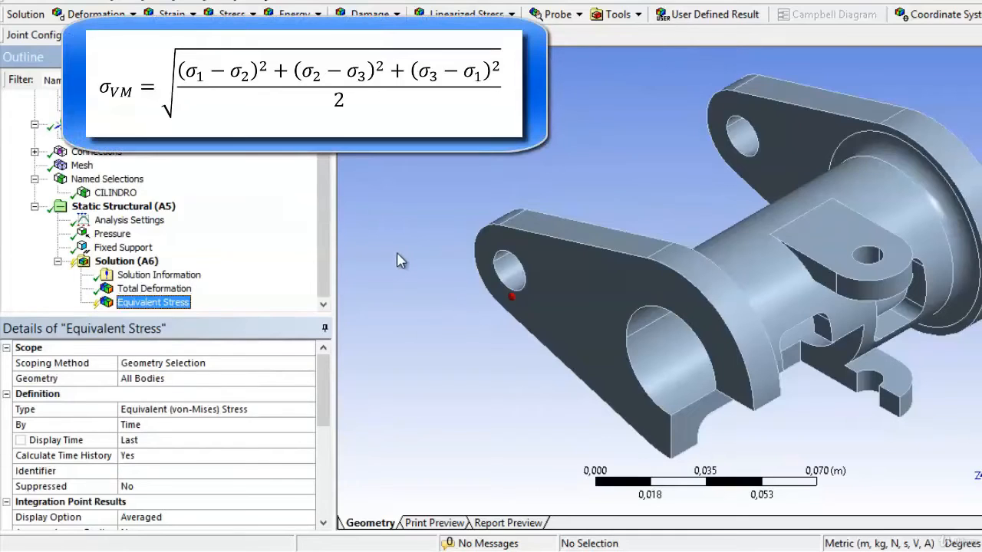
pyautogui.moveTo(392, 270)
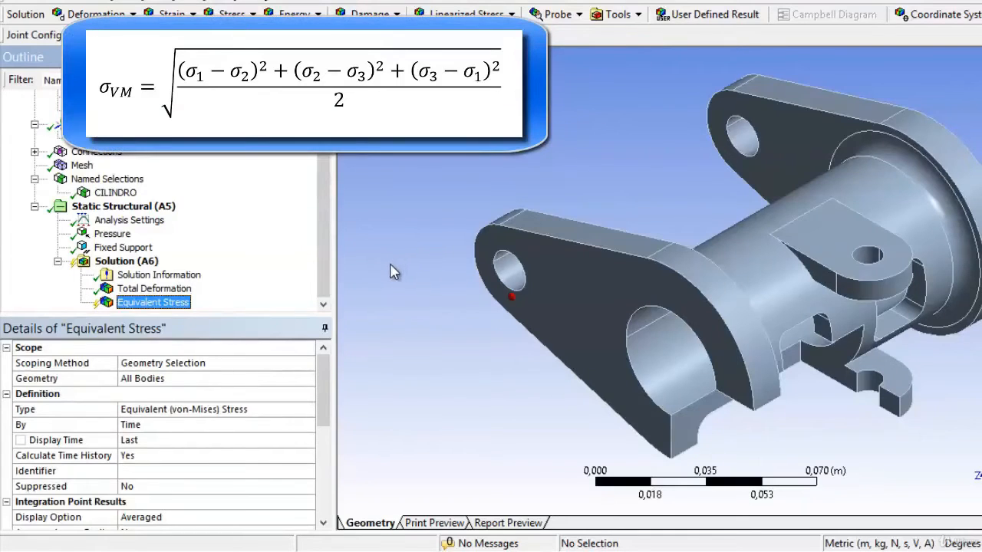
pyautogui.moveTo(376, 252)
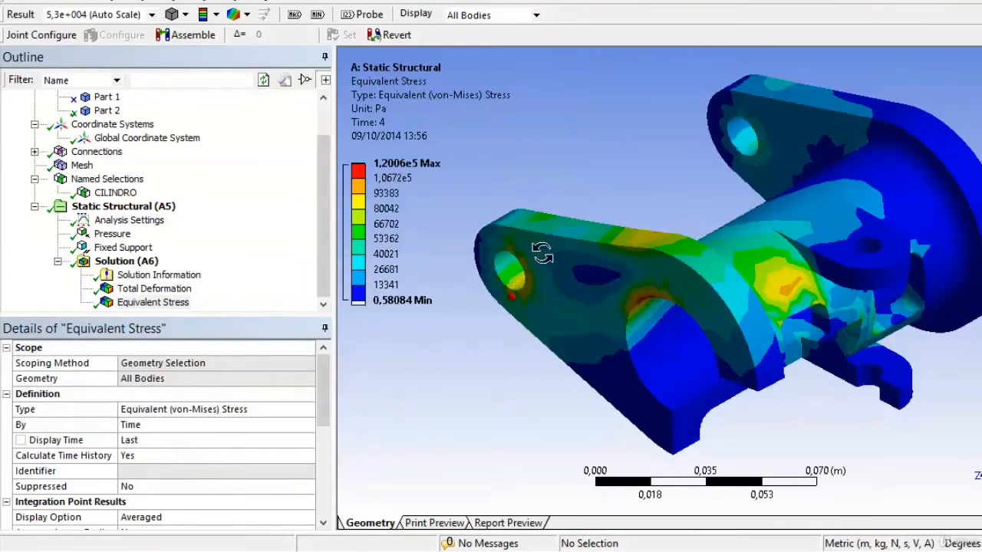
pyautogui.moveTo(519, 242)
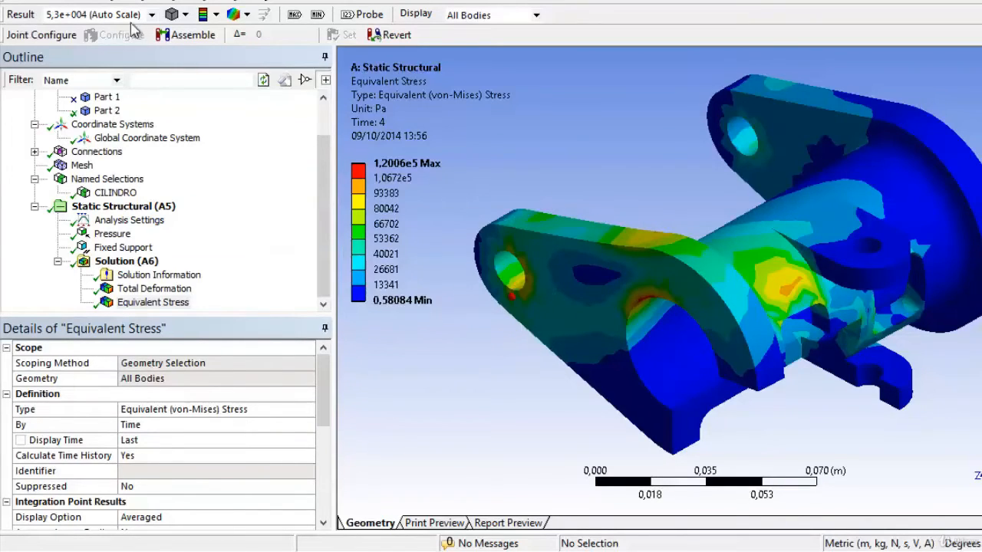
pyautogui.moveTo(318, 15)
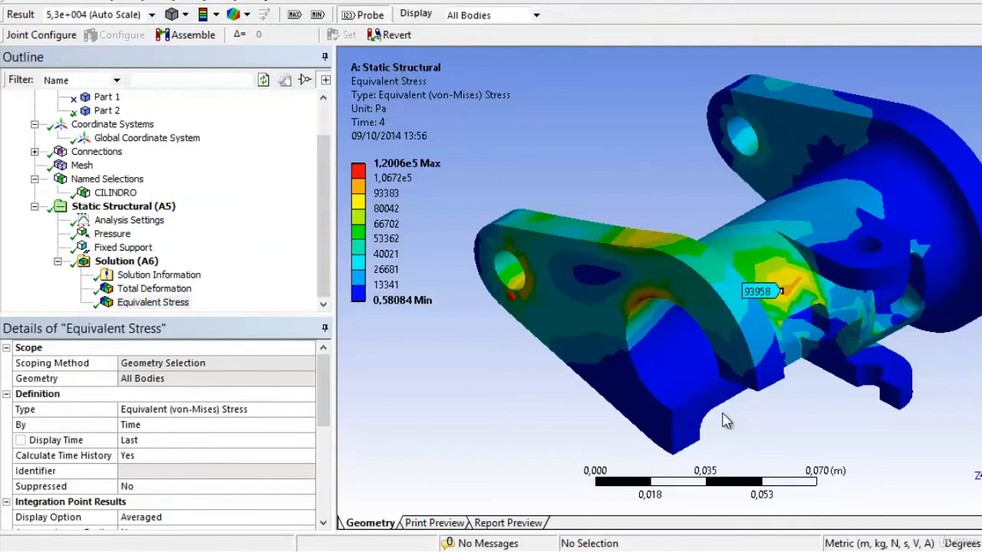
# Probe von Mises stress values on the bracket and label the maximum stress location
pyautogui.click(606, 299)
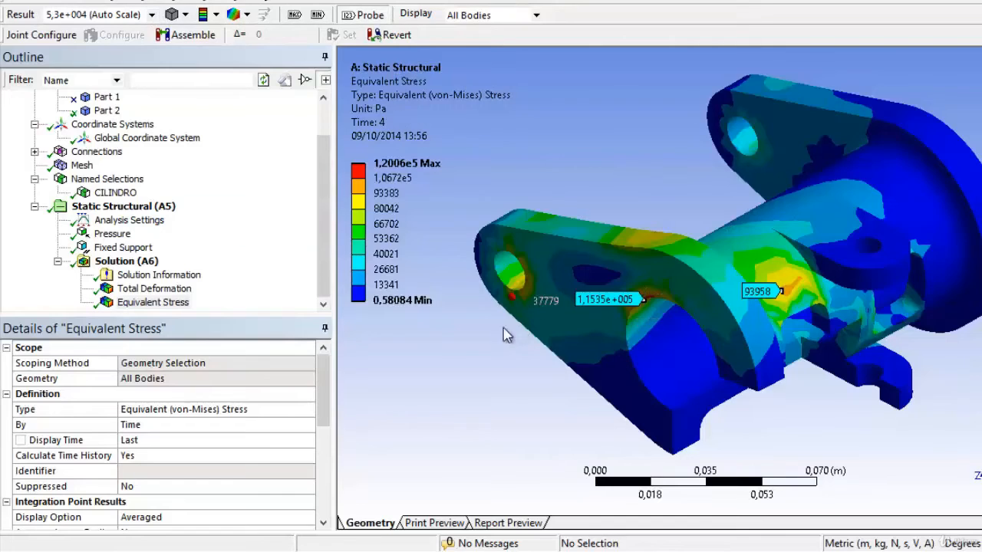
pyautogui.click(295, 14)
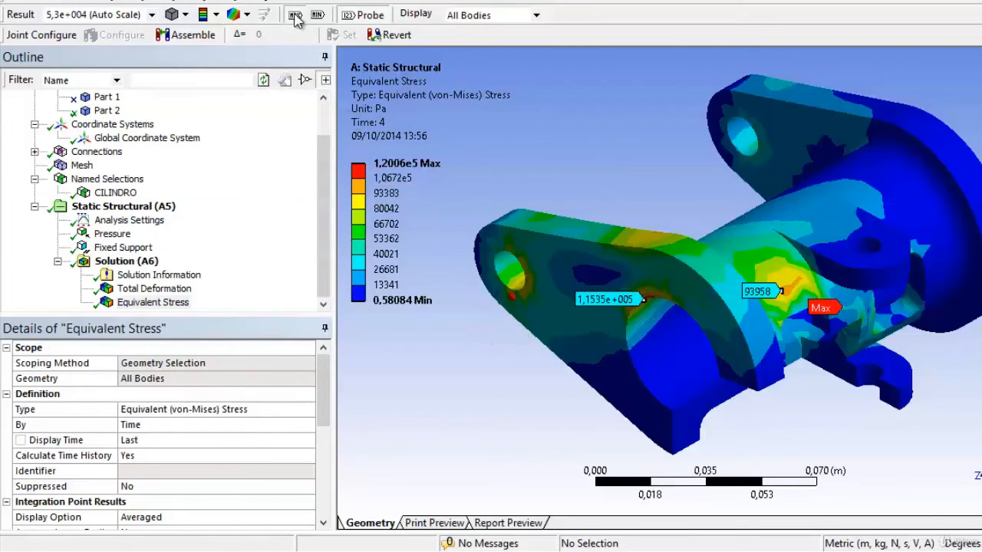
pyautogui.click(317, 16)
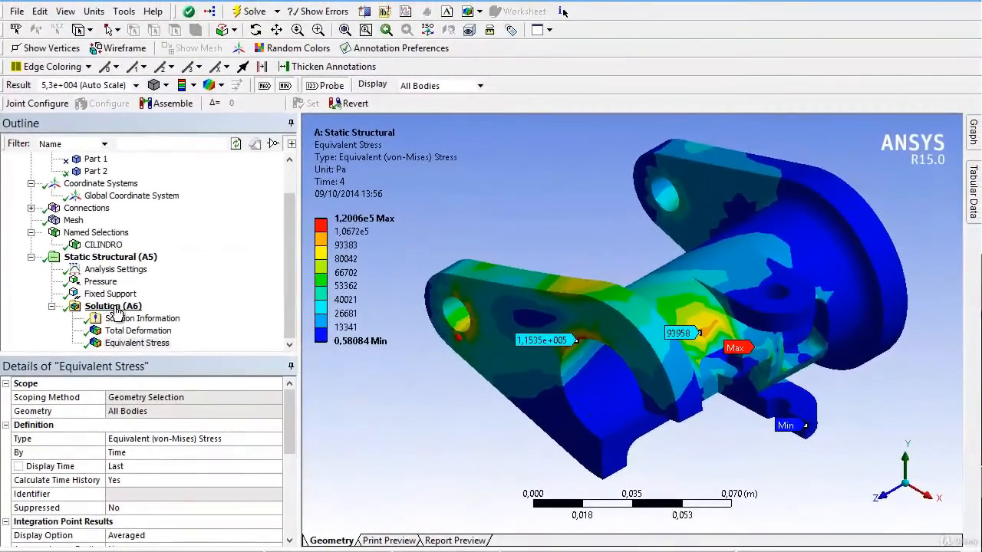
# Insert a Maximum Principal Stress result under Solution and plot it, peaking near 1.4308e5 Pa
pyautogui.click(206, 84)
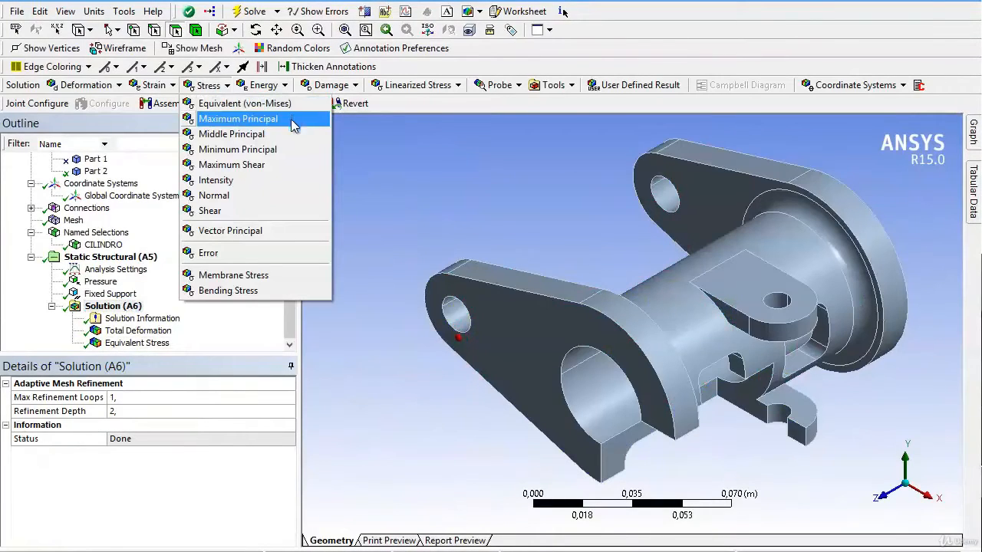
pyautogui.moveTo(238, 149)
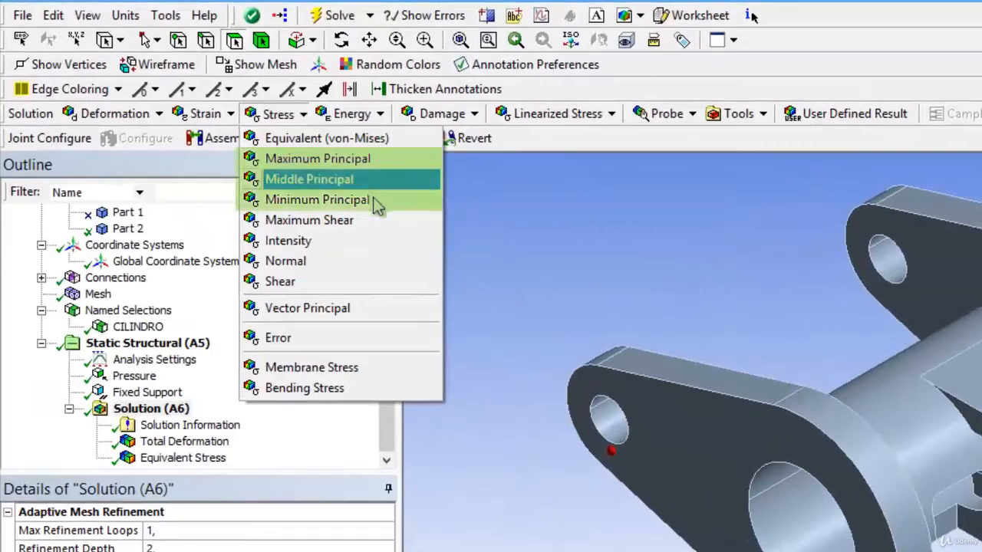
pyautogui.moveTo(375, 161)
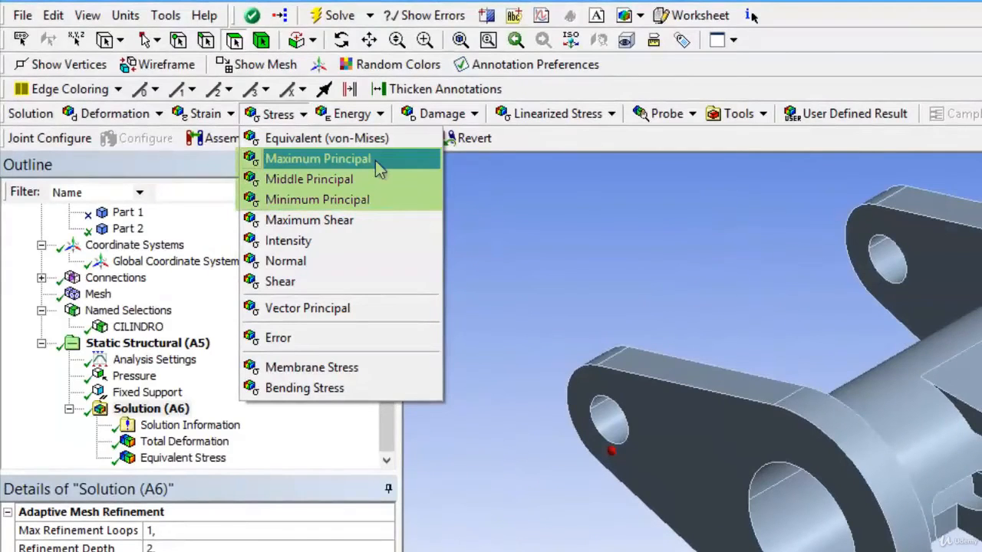
pyautogui.moveTo(391, 163)
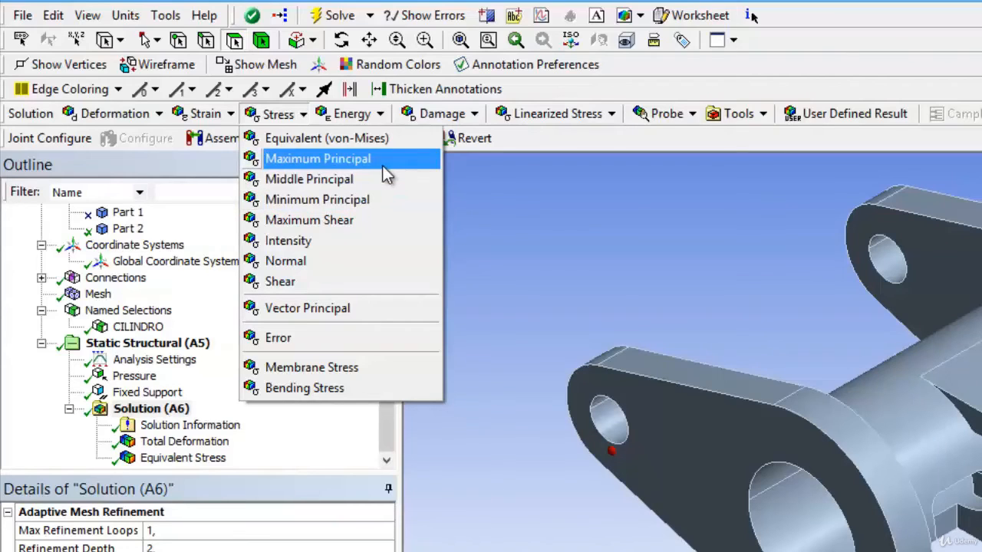
pyautogui.moveTo(386, 172)
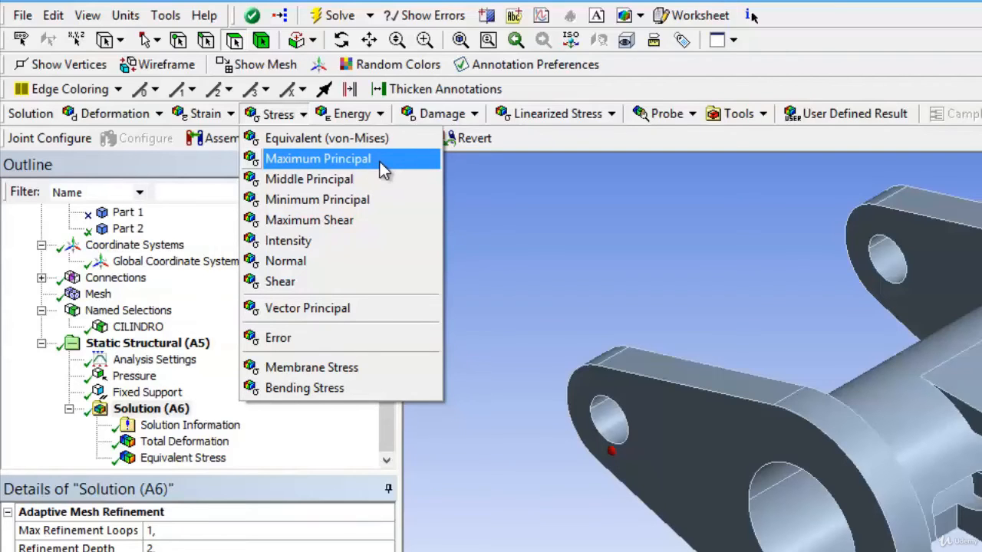
pyautogui.click(317, 158)
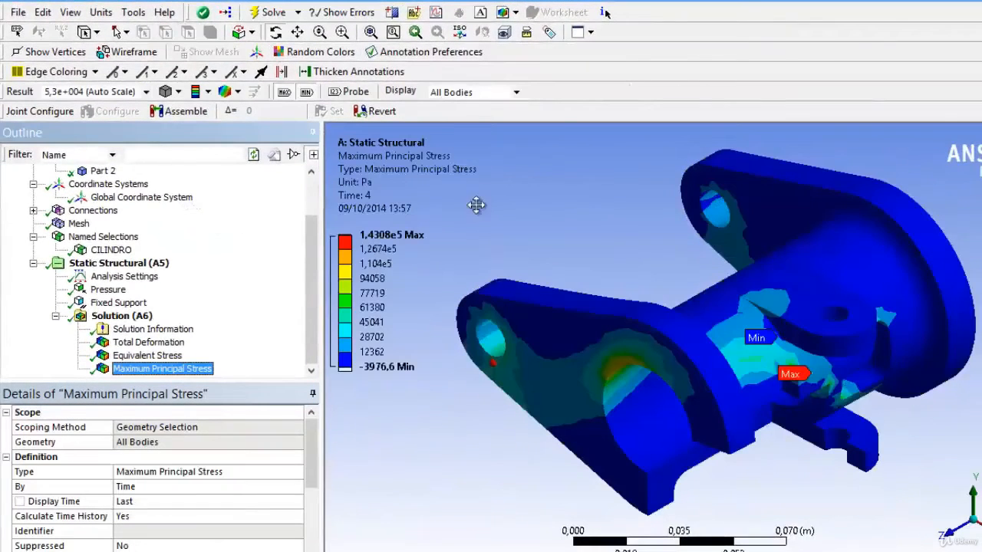
pyautogui.moveTo(484, 213)
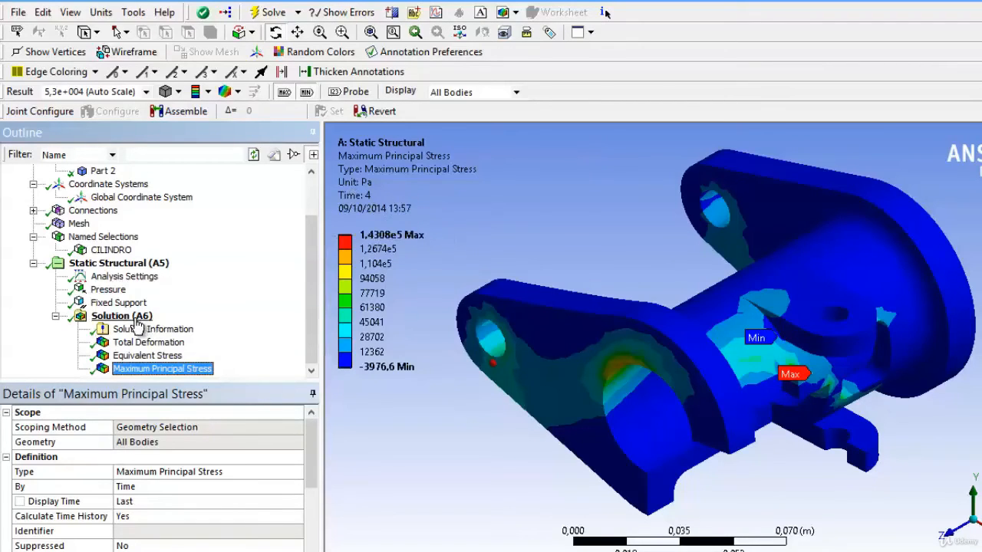
# Insert a Shear Stress result under Solution
pyautogui.click(121, 316)
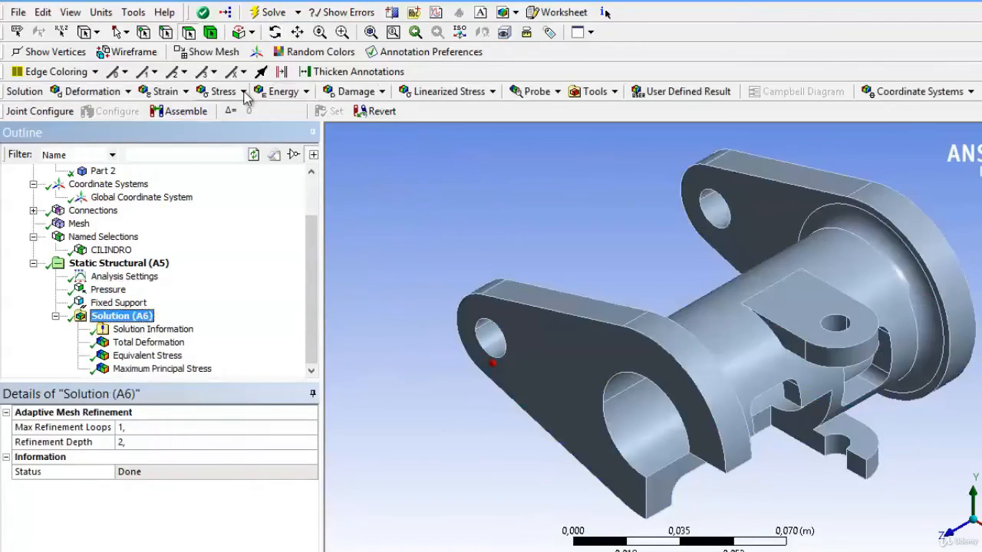
pyautogui.click(227, 92)
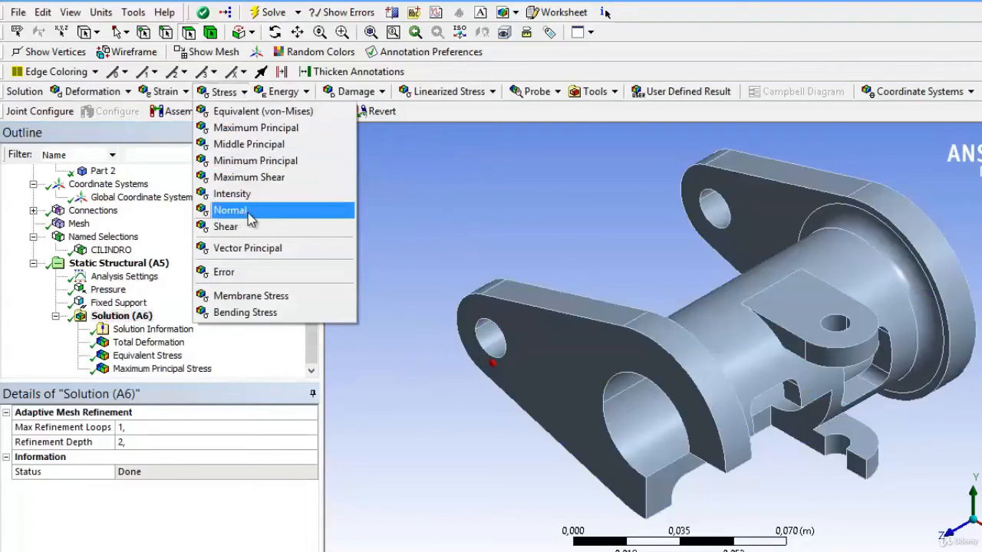
pyautogui.moveTo(226, 227)
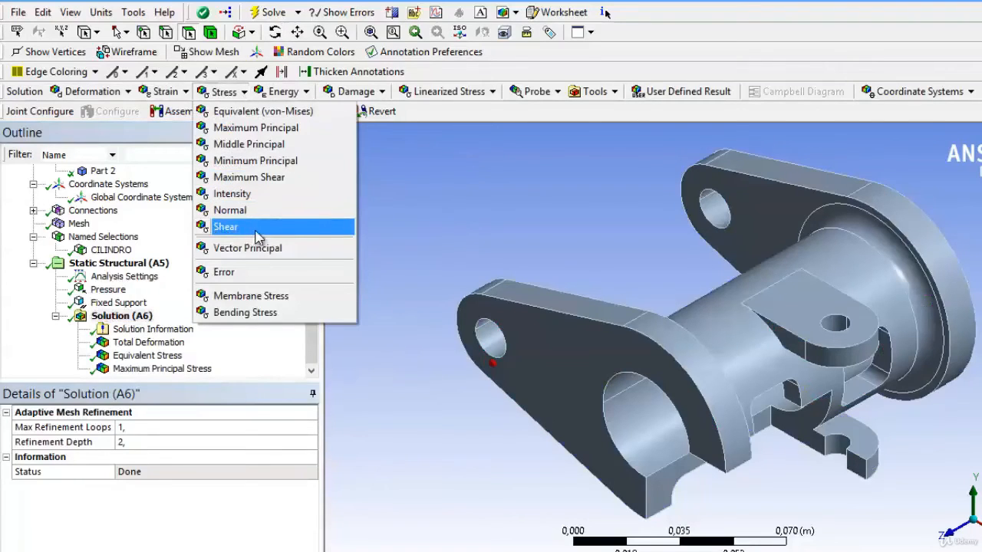
pyautogui.click(226, 227)
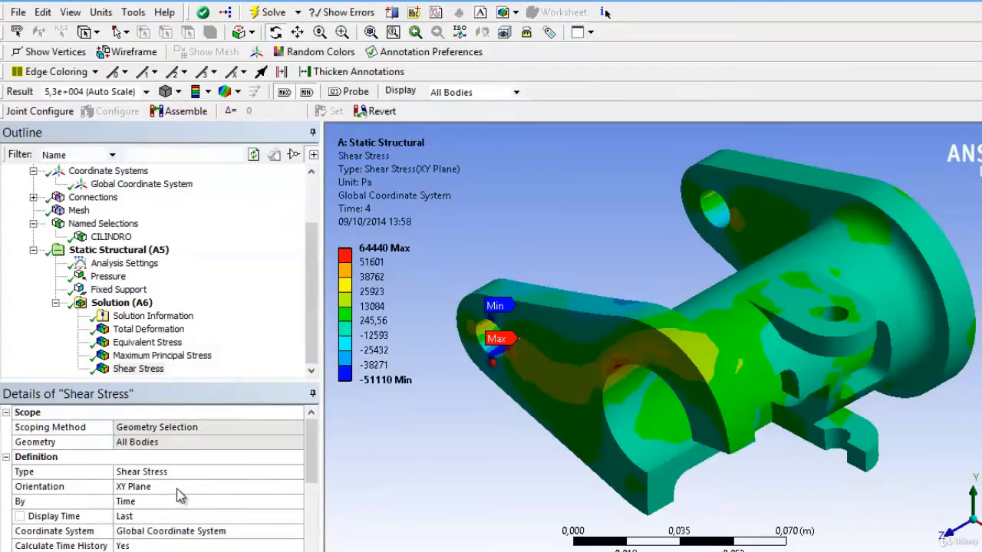
# Set the shear stress orientation to the XZ Plane, giving a peak near 41239 Pa
pyautogui.click(62, 486)
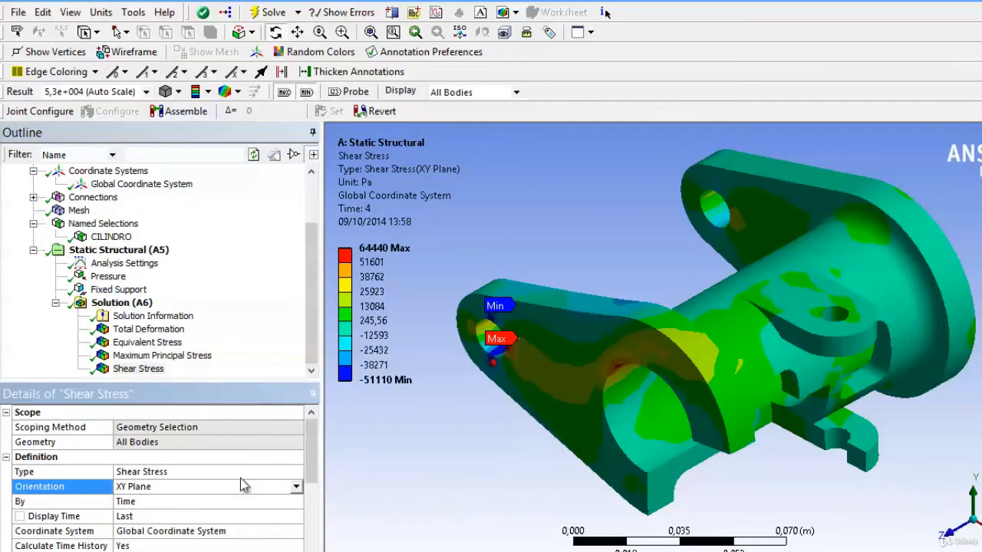
pyautogui.click(294, 487)
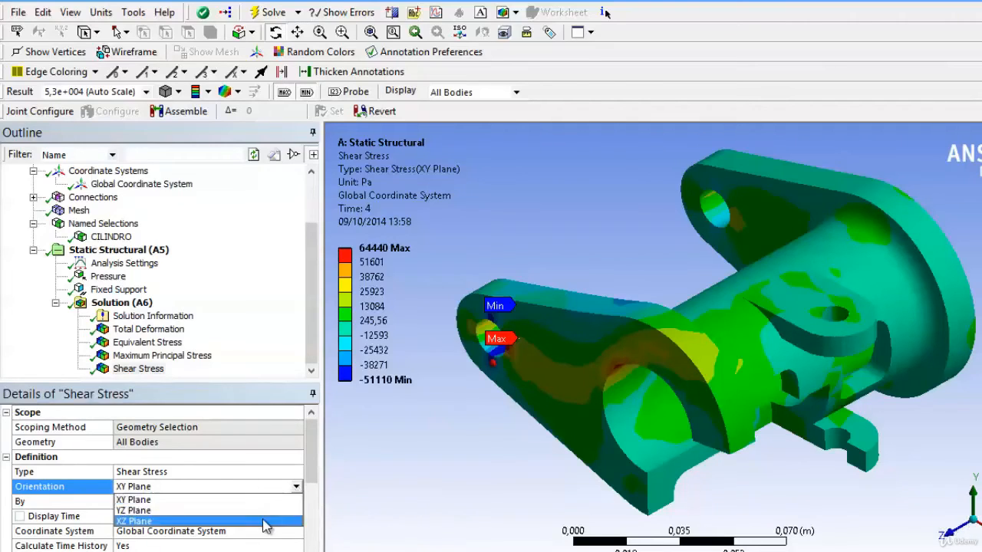
pyautogui.click(133, 522)
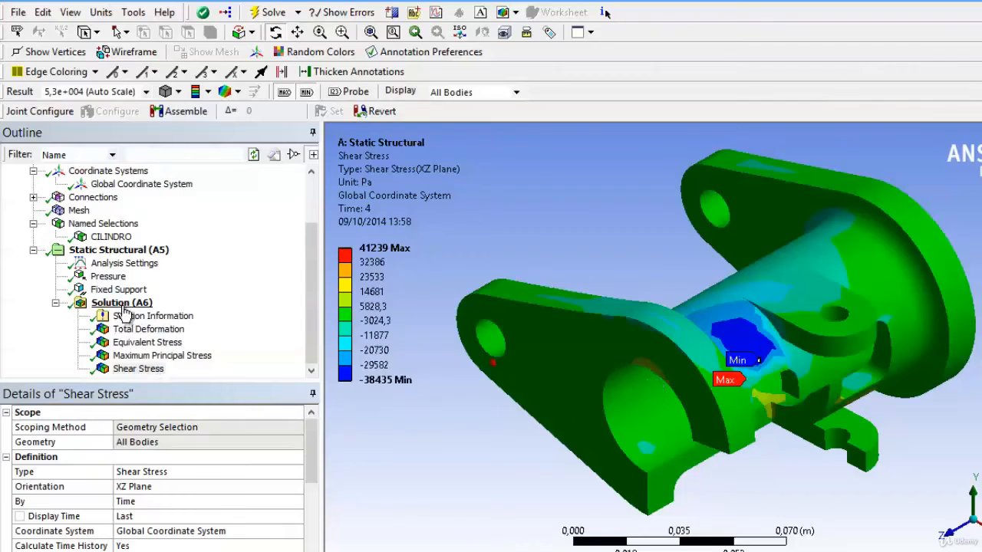
# Add a Maximum Shear stress result under Solution (A6) and evaluate it, peaking near 65760 Pa
pyautogui.click(122, 302)
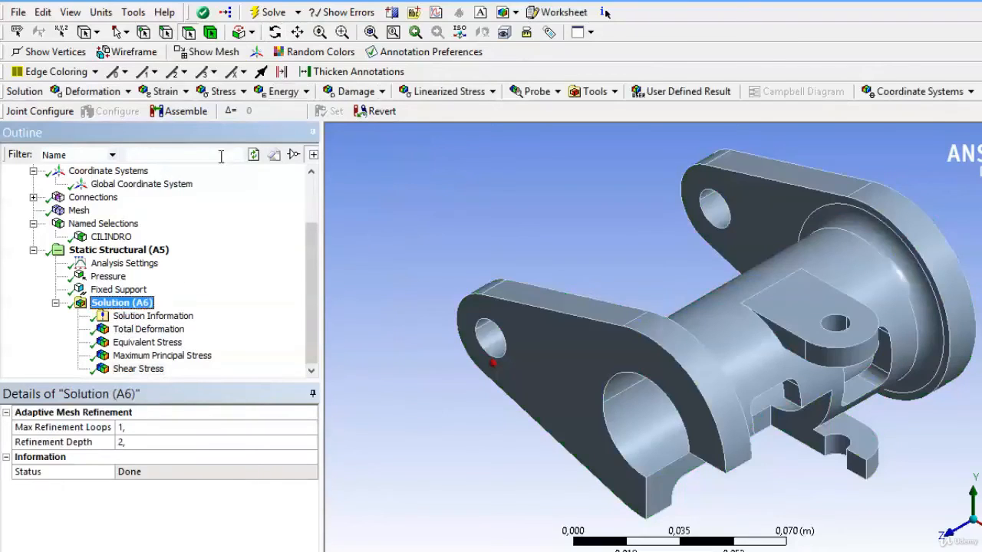
pyautogui.click(223, 92)
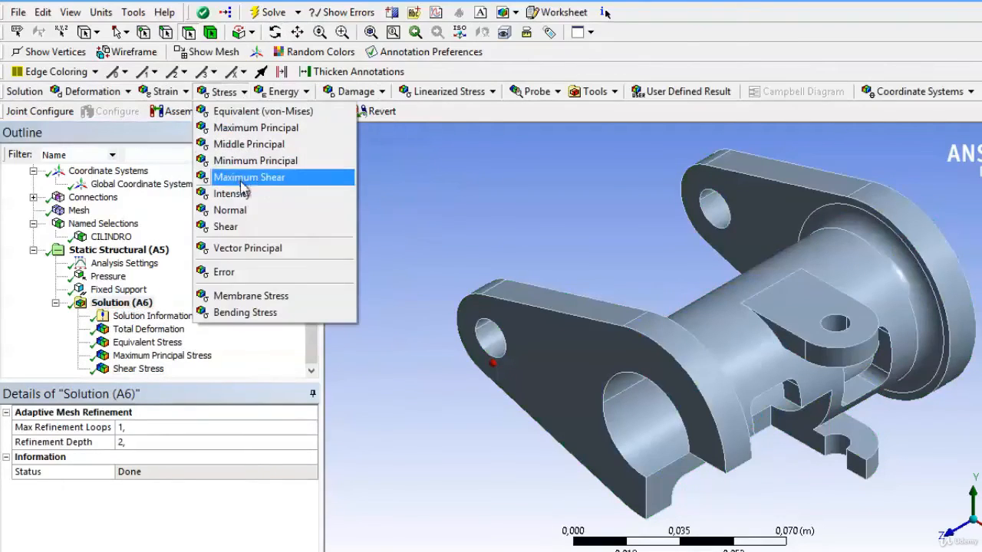
pyautogui.click(249, 178)
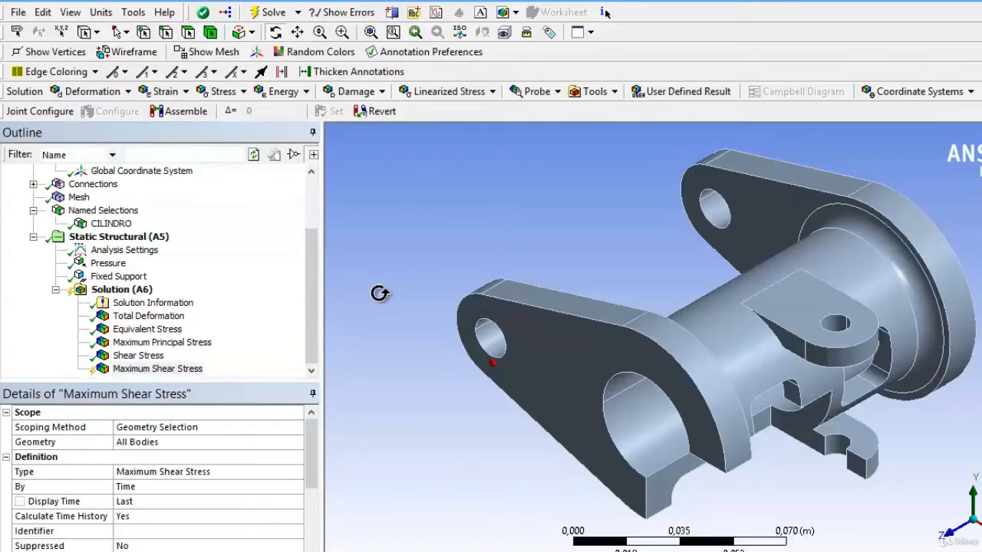
pyautogui.click(156, 368)
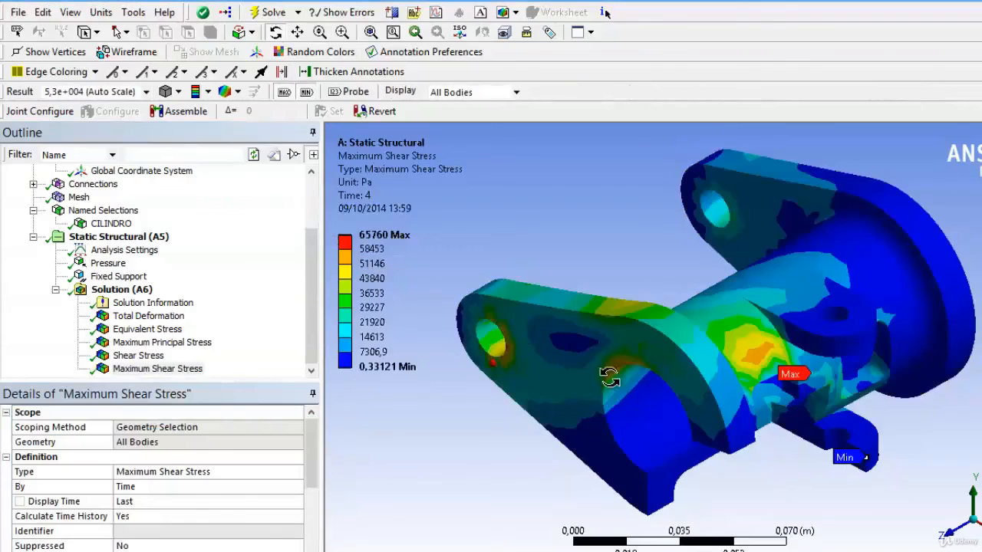
pyautogui.click(121, 289)
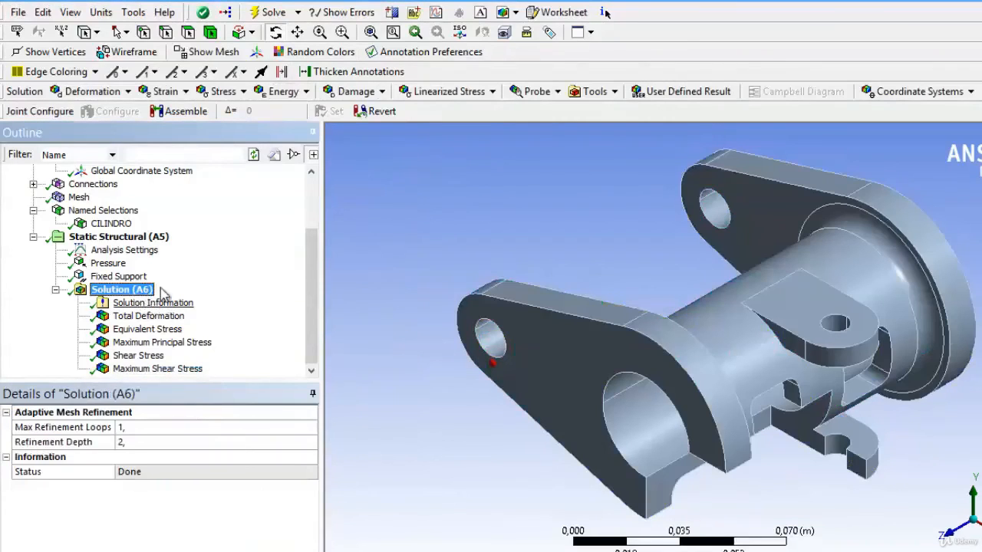
pyautogui.click(221, 92)
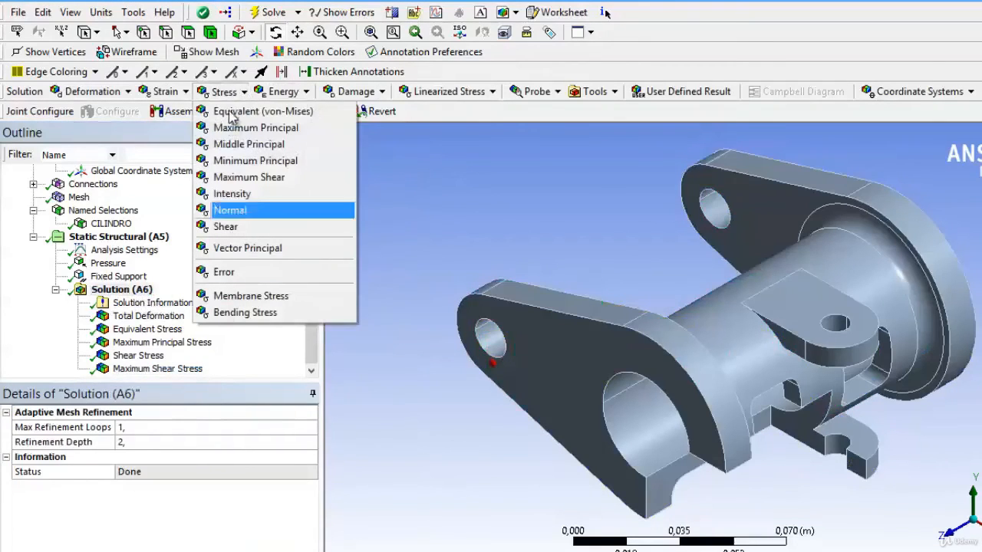
pyautogui.moveTo(187, 100)
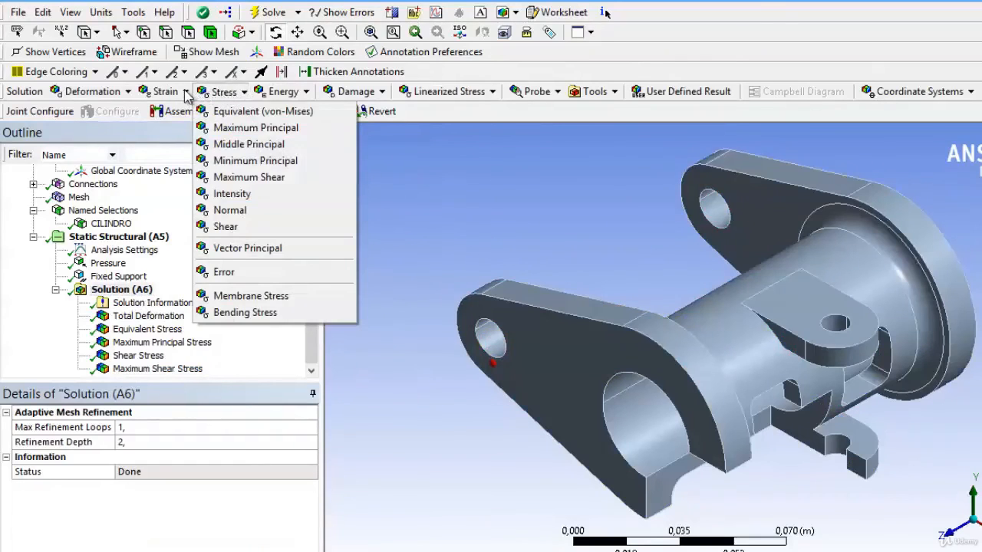
pyautogui.click(165, 93)
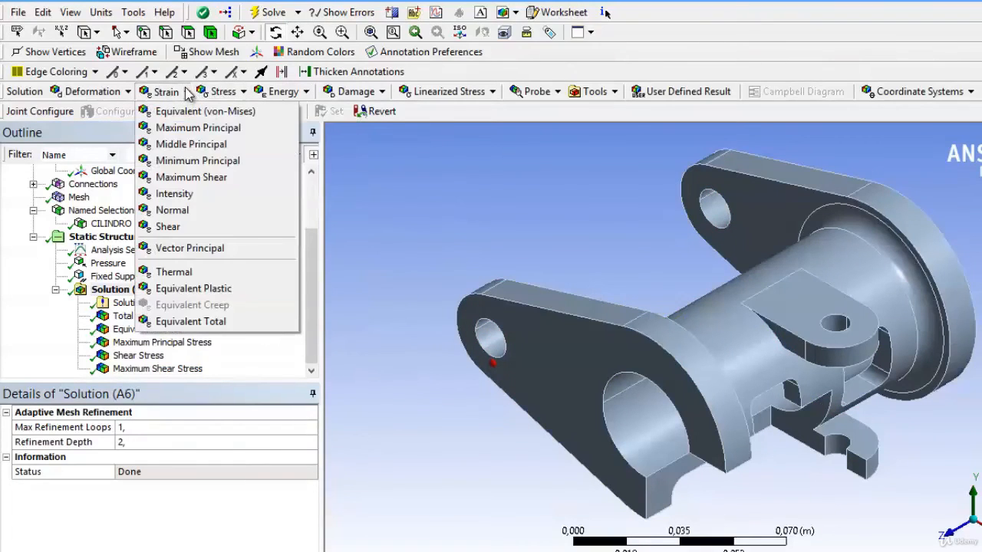
pyautogui.moveTo(244, 95)
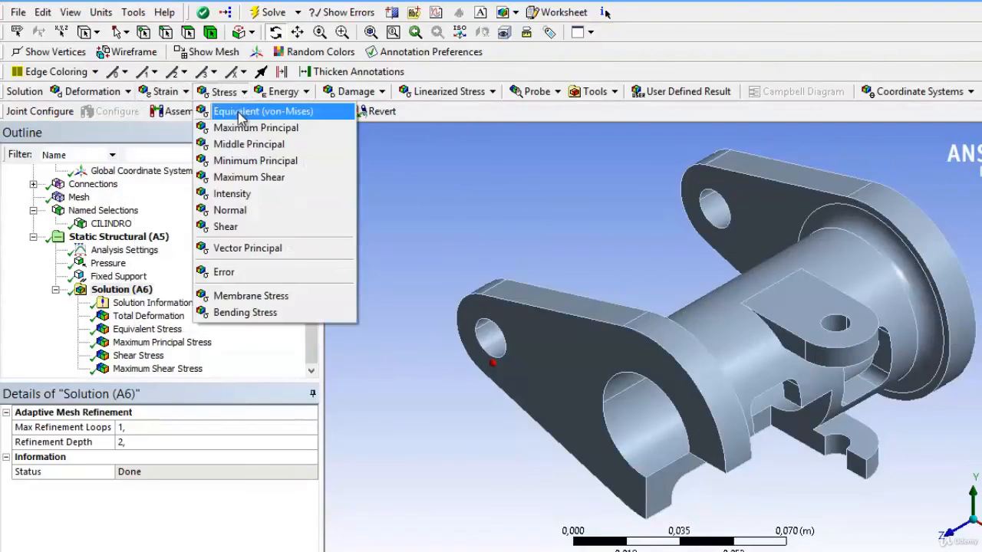
pyautogui.moveTo(305, 129)
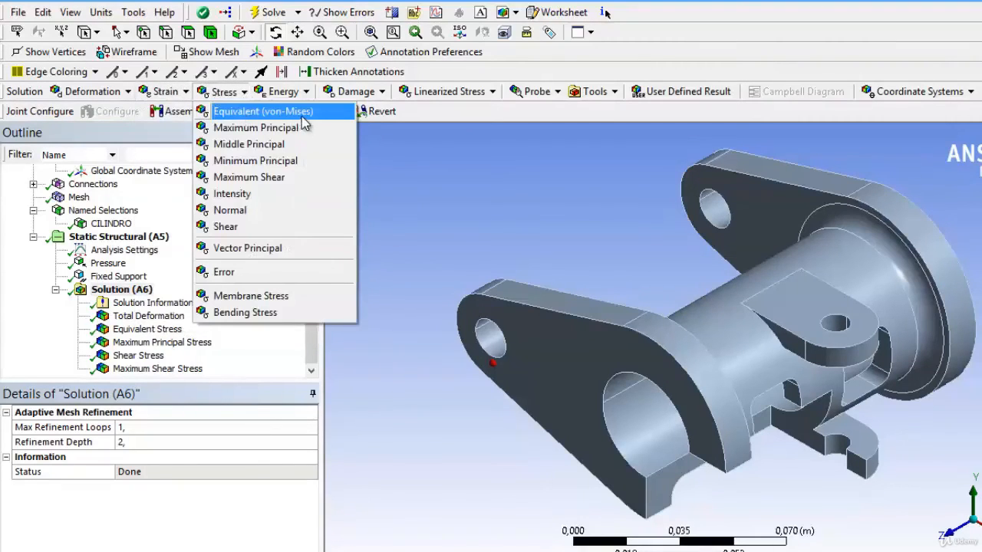
pyautogui.moveTo(234, 123)
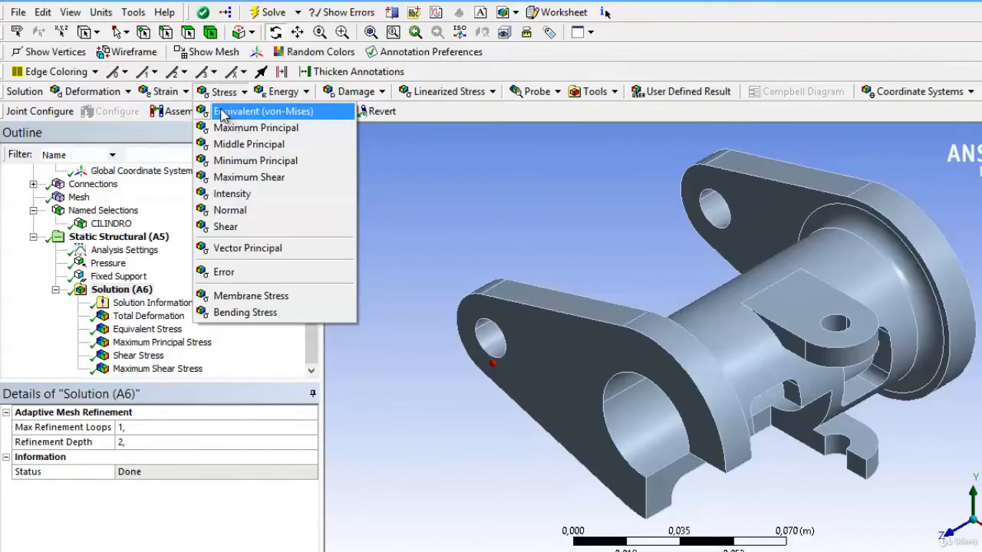
pyautogui.moveTo(268, 115)
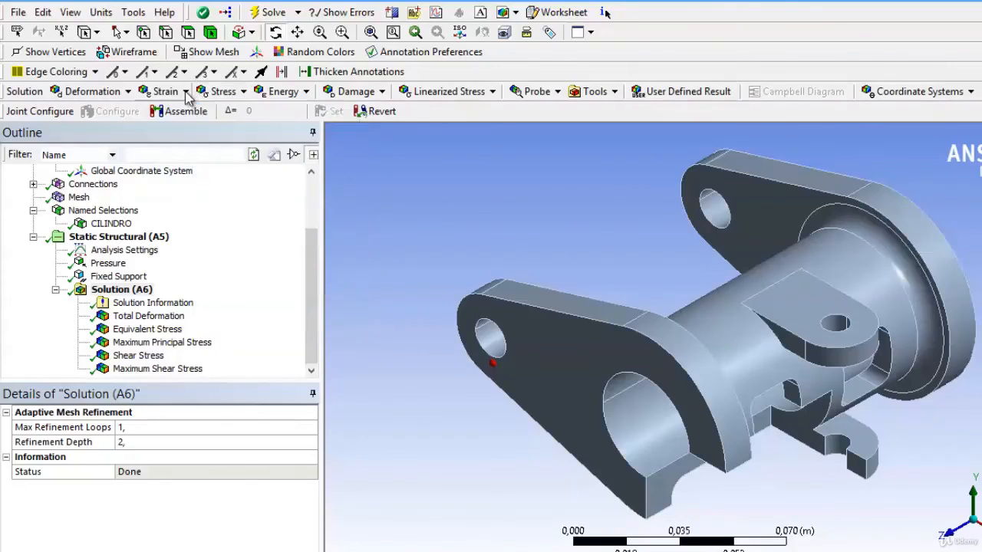
pyautogui.click(161, 91)
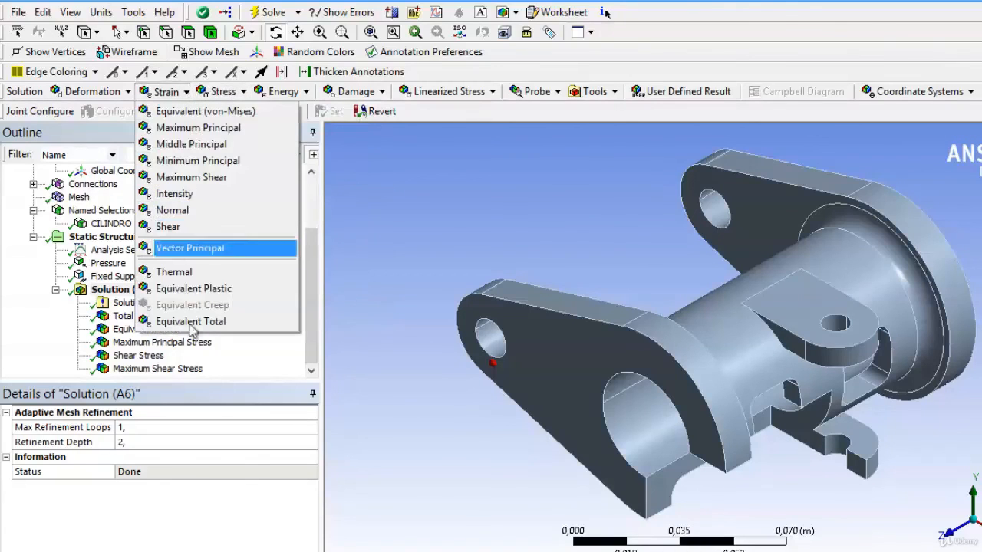
pyautogui.moveTo(198, 237)
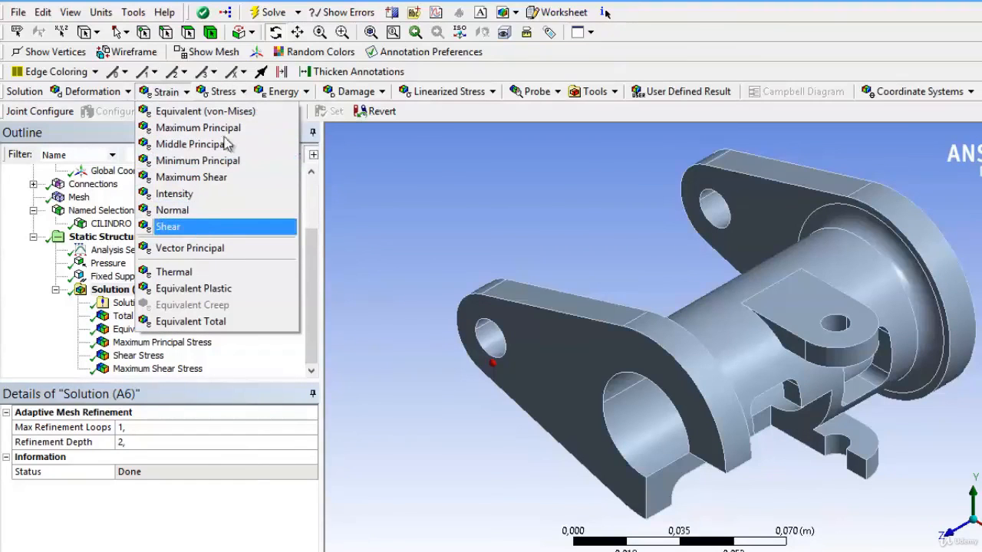
pyautogui.click(223, 92)
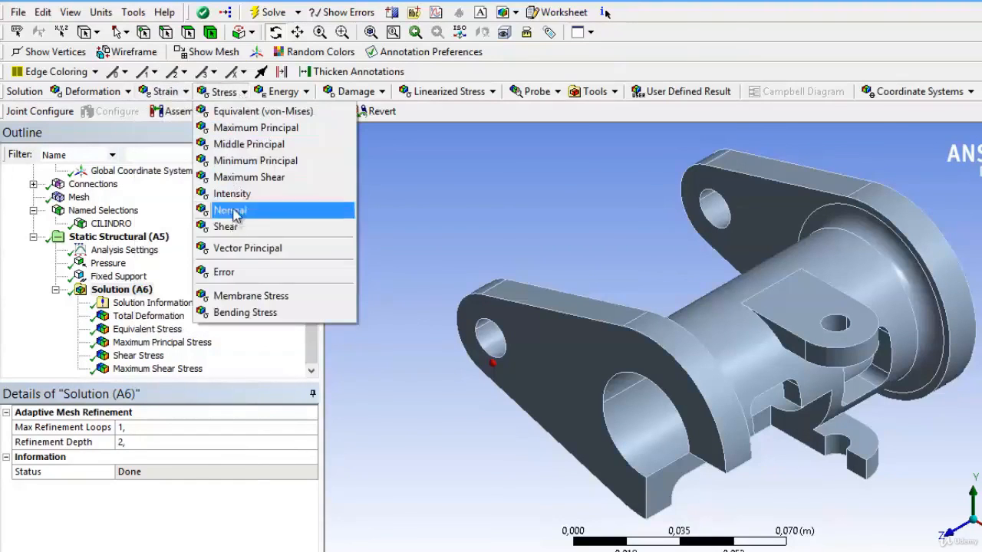
pyautogui.click(185, 92)
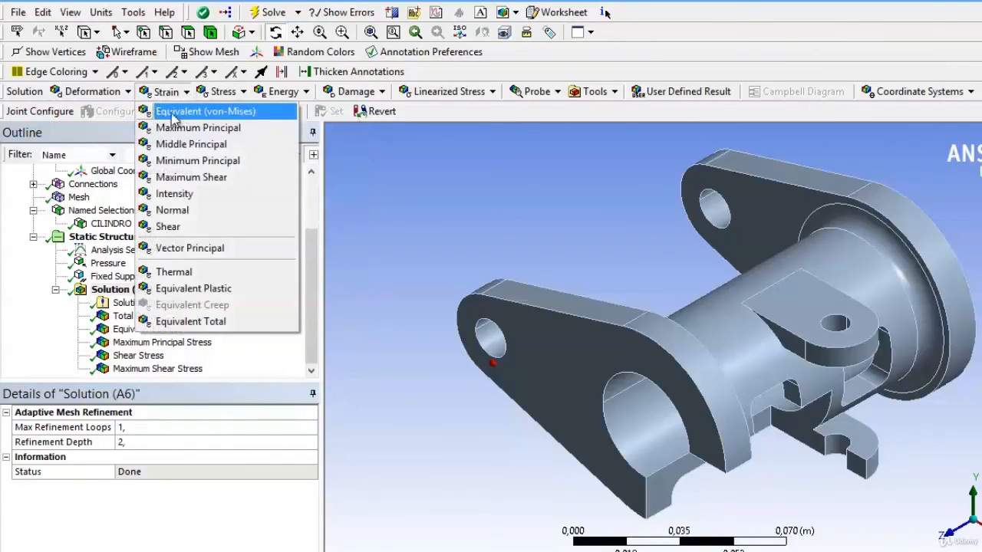
pyautogui.moveTo(224, 125)
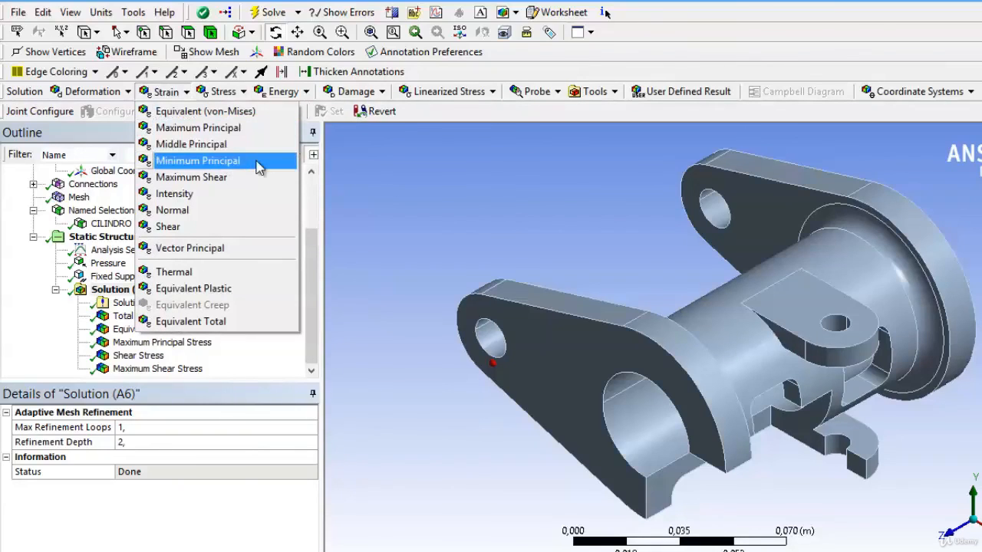
pyautogui.moveTo(253, 178)
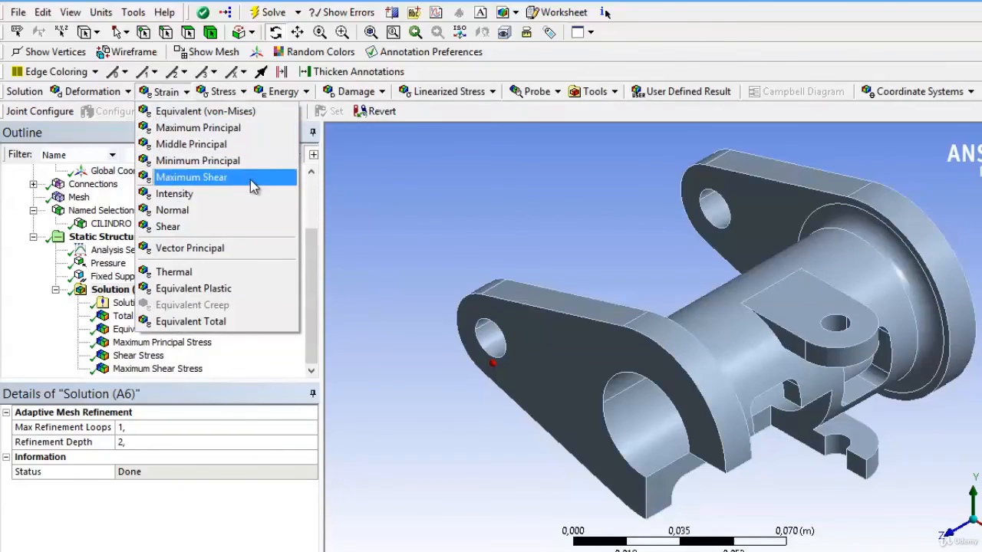